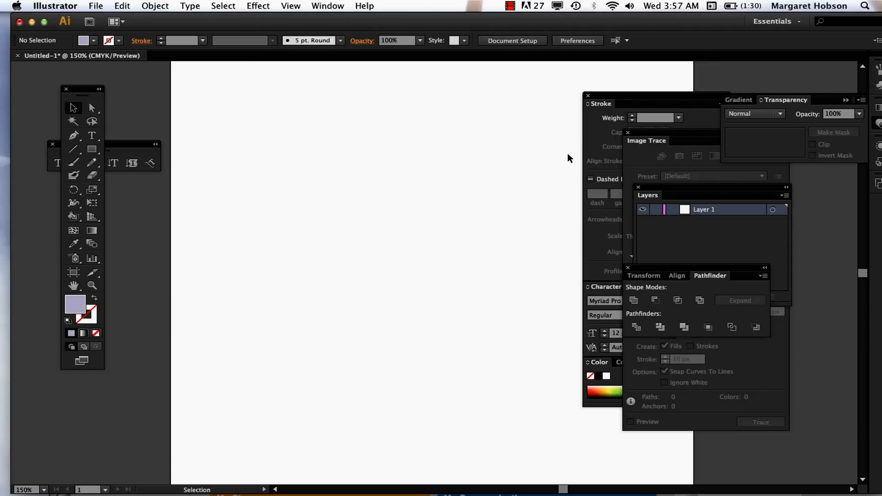
pyautogui.moveTo(626, 136)
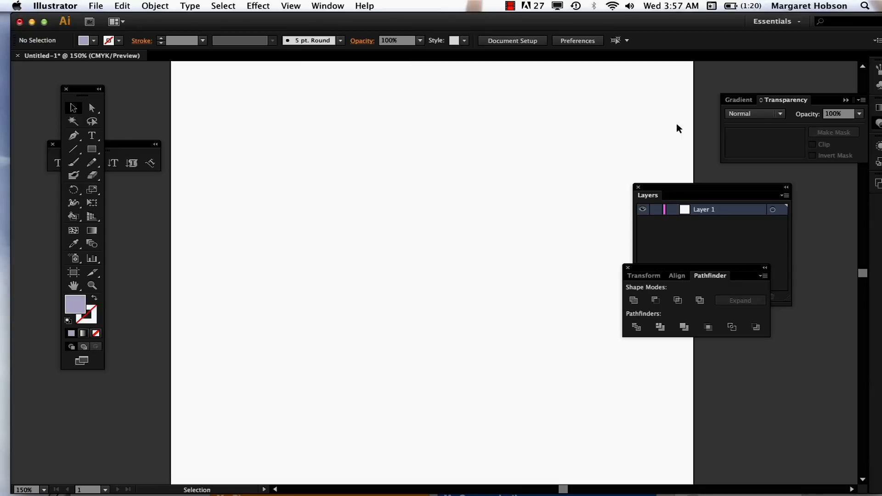
pyautogui.moveTo(552, 111)
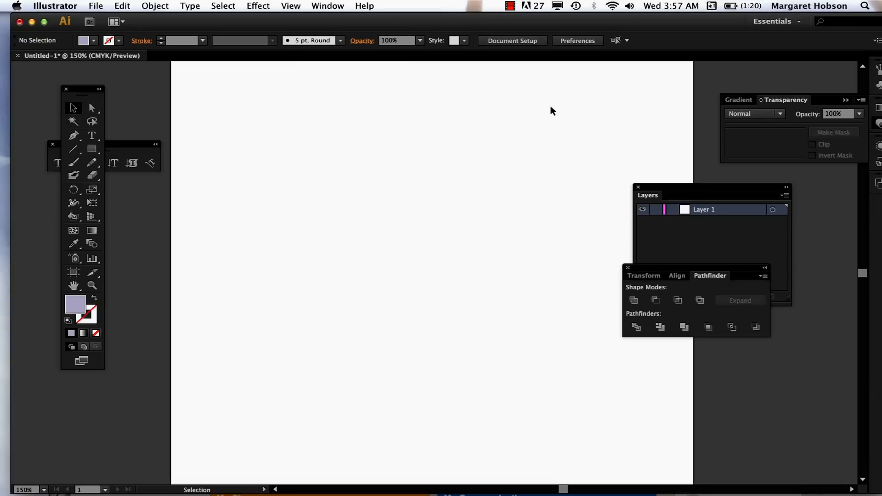
pyautogui.moveTo(331, 6)
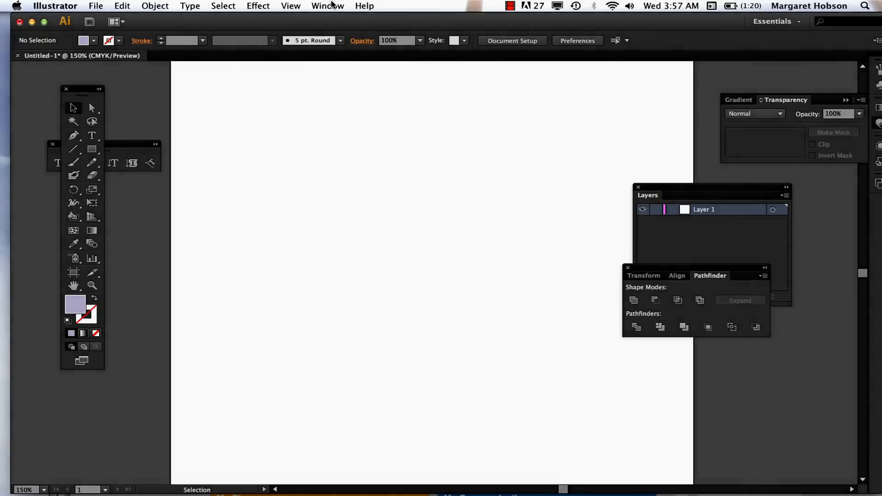
# - Open the Image Trace panel from the Window menu
pyautogui.click(327, 5)
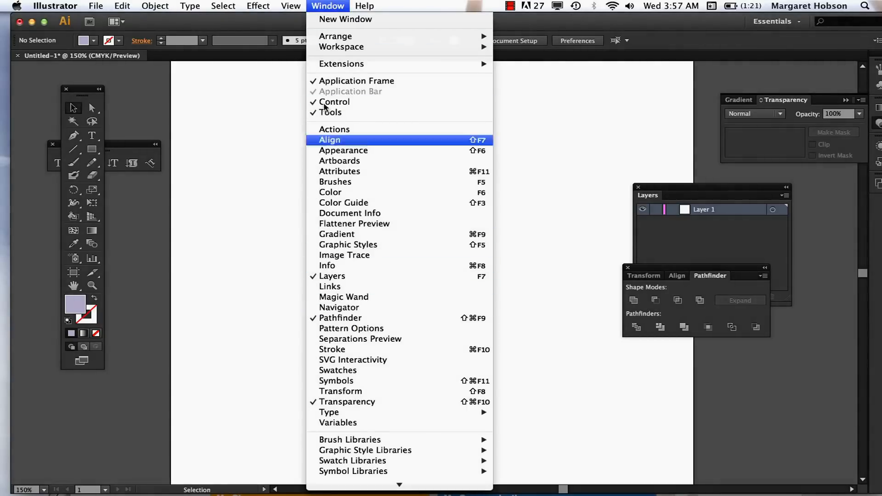
pyautogui.moveTo(336, 233)
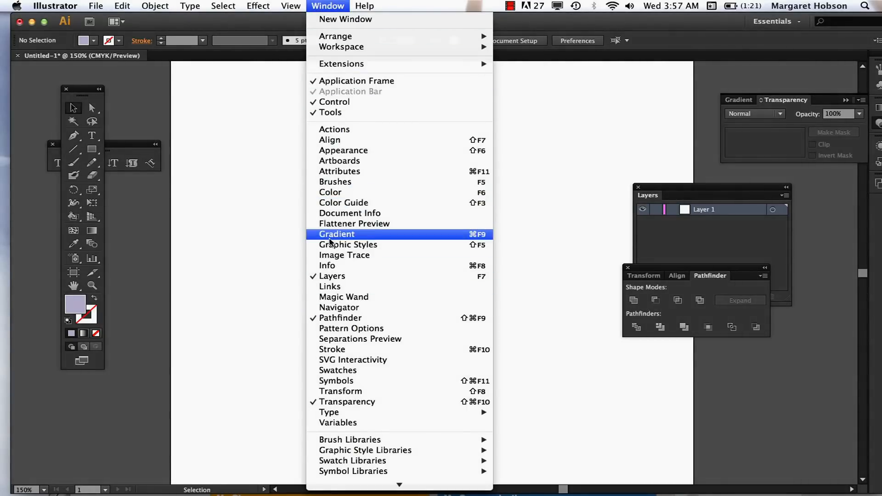
pyautogui.click(344, 255)
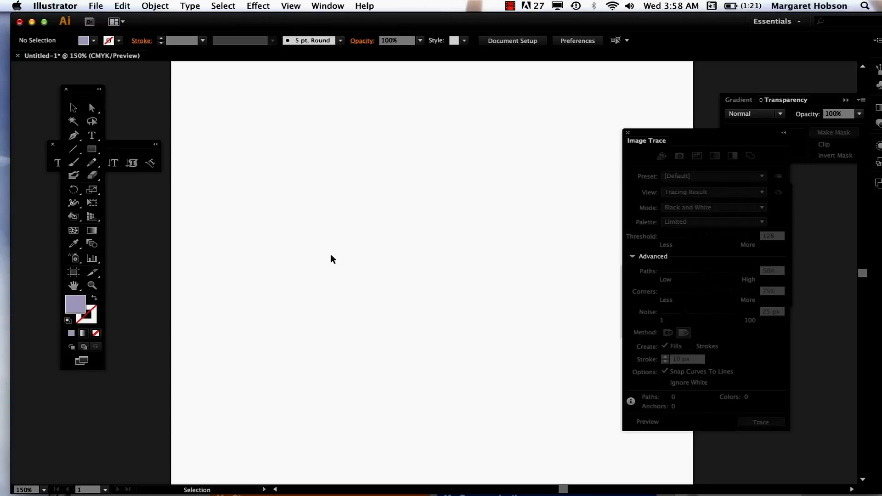
pyautogui.click(96, 6)
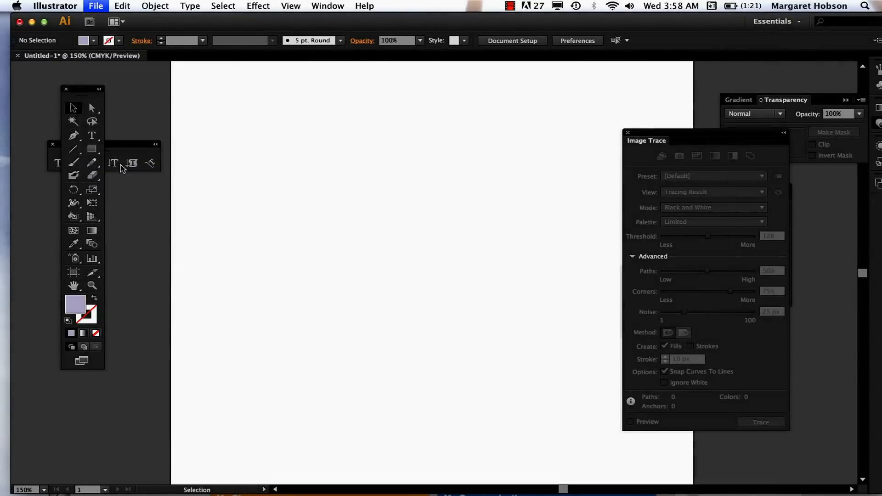
# - Place 'lotus250 copy' on the artboard as a linked image
pyautogui.click(95, 6)
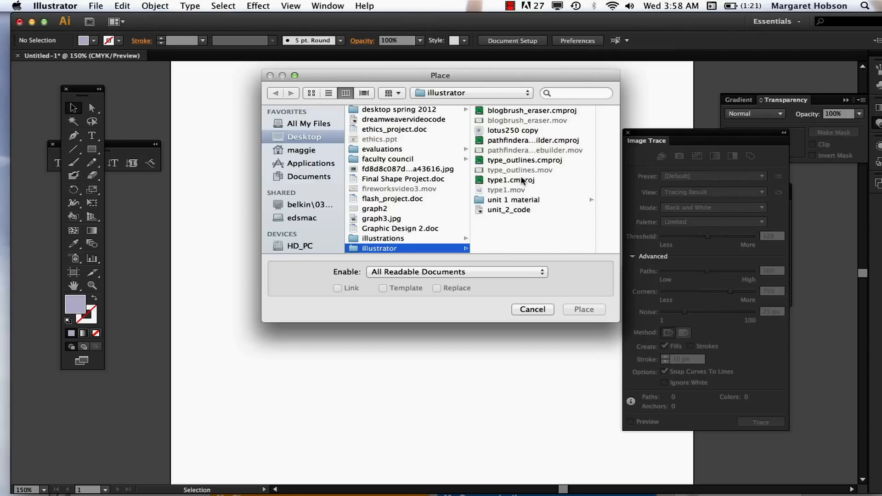
pyautogui.click(511, 130)
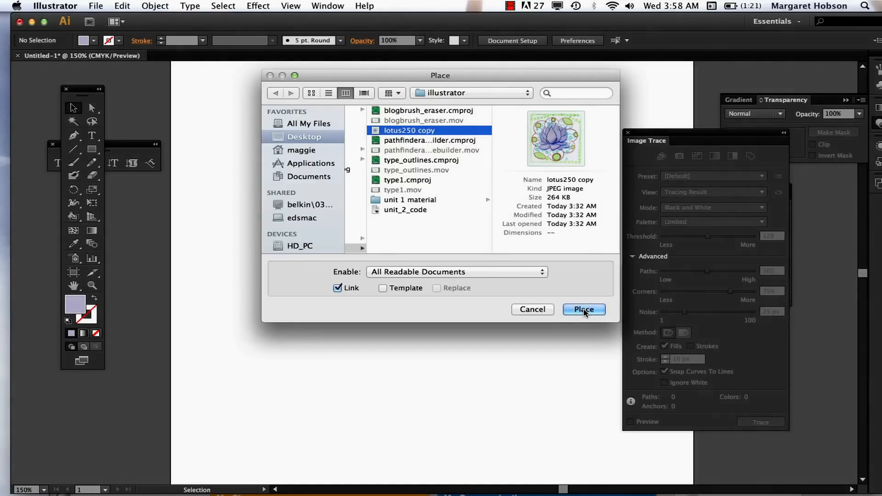
pyautogui.click(583, 309)
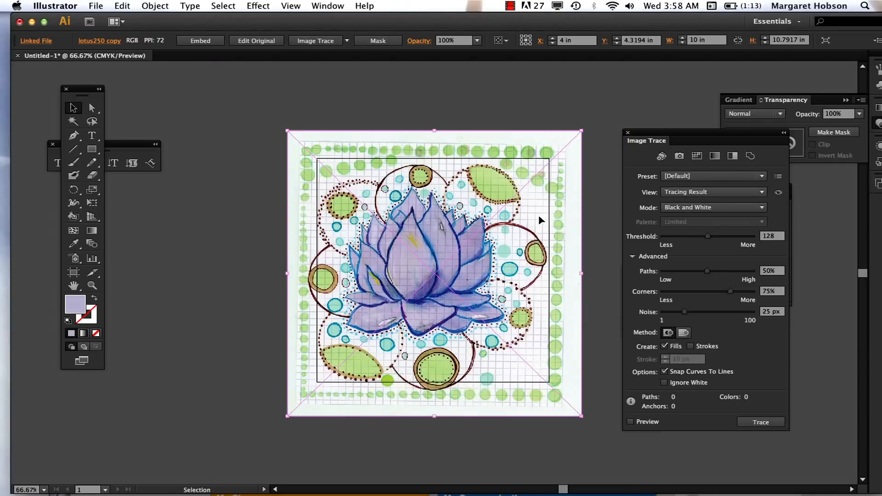
pyautogui.moveTo(391, 235)
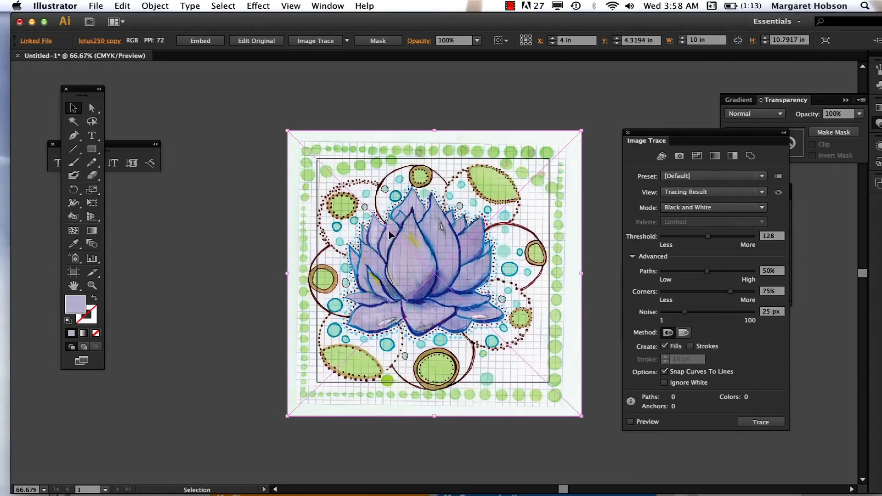
pyautogui.moveTo(316, 40)
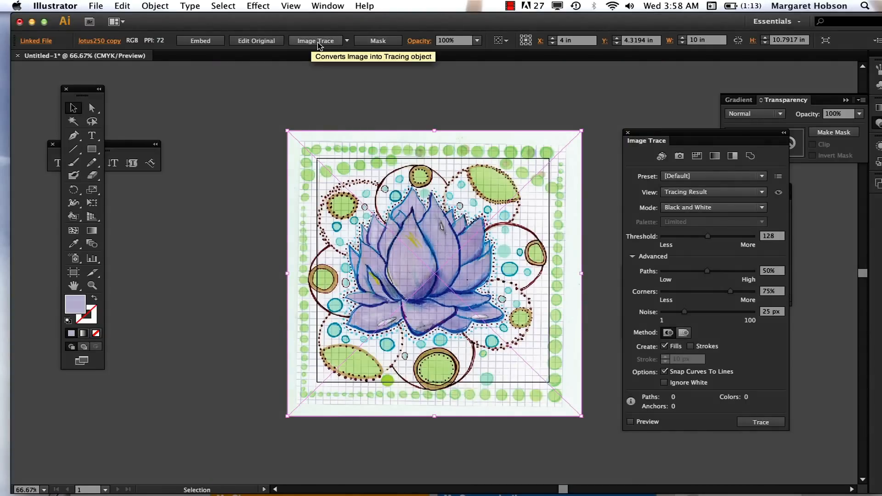
pyautogui.moveTo(347, 40)
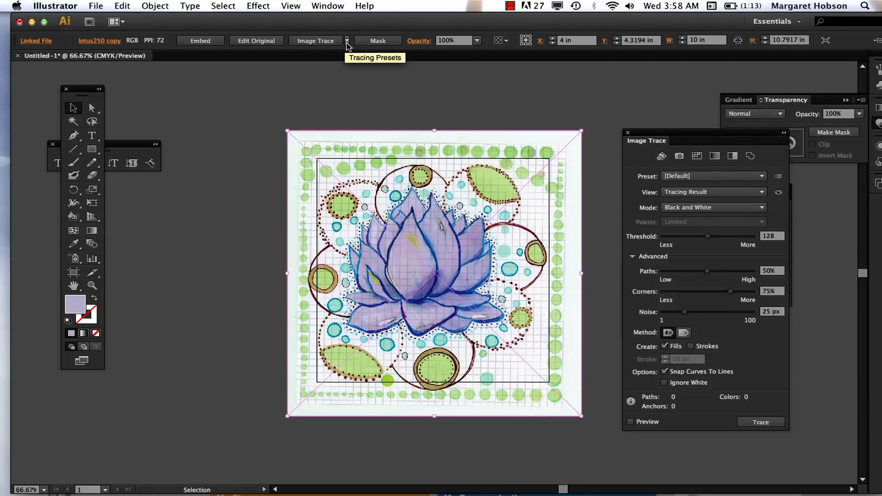
pyautogui.click(347, 40)
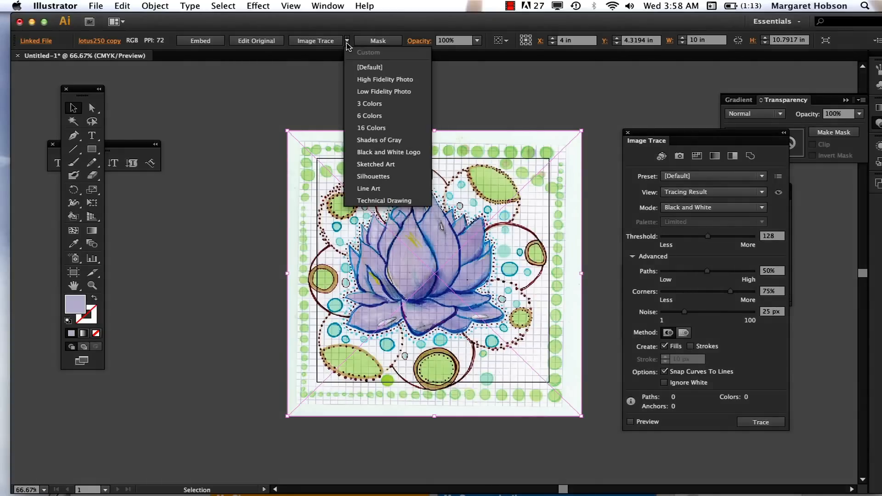
pyautogui.click(346, 25)
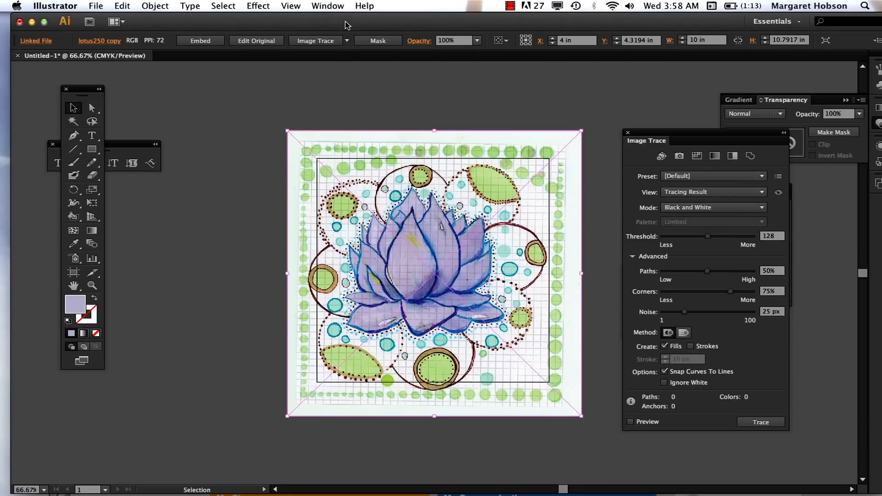
pyautogui.moveTo(662, 138)
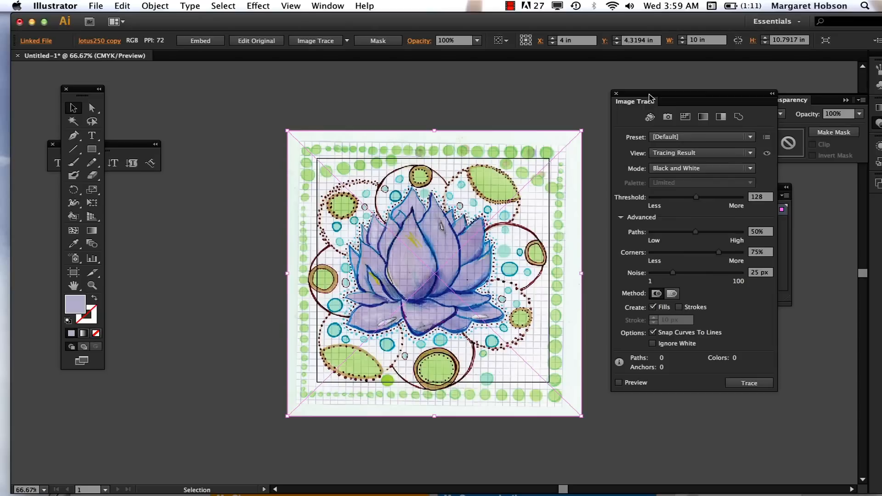
pyautogui.moveTo(651, 98)
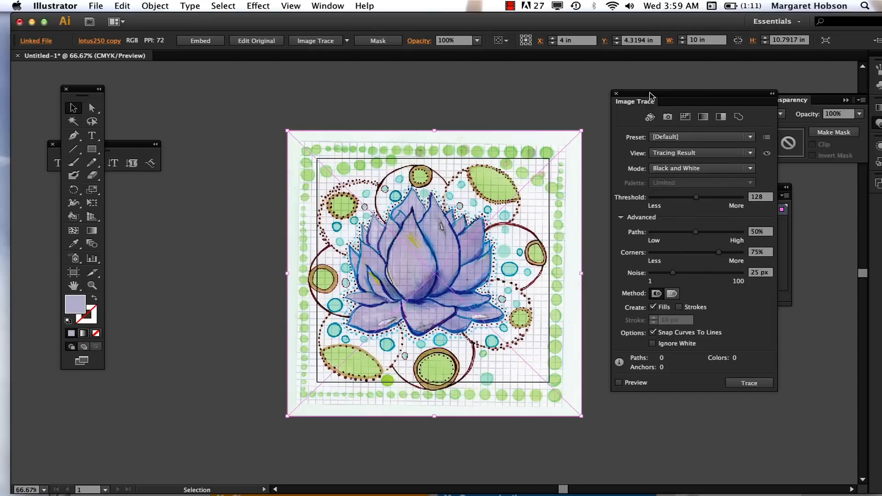
pyautogui.moveTo(649, 116)
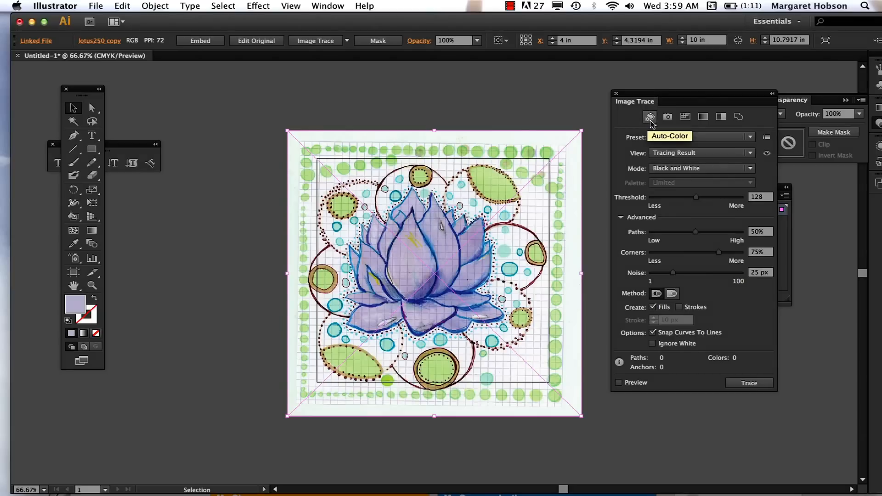
pyautogui.click(684, 117)
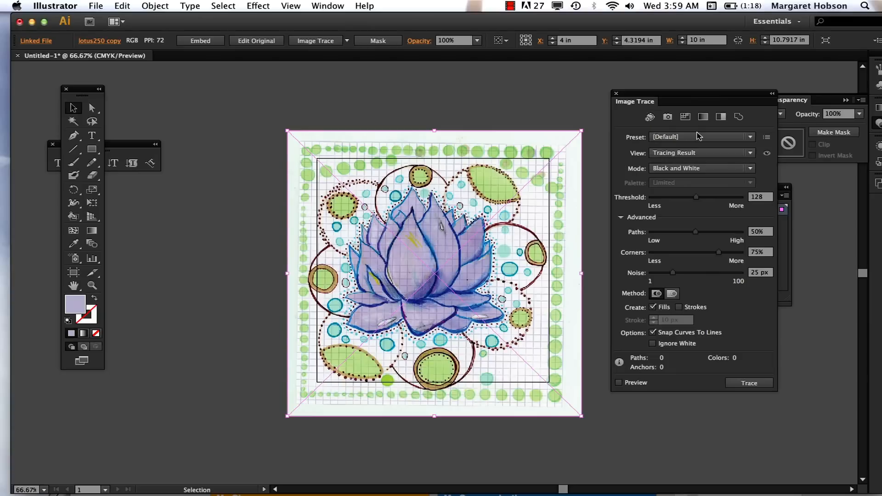
pyautogui.moveTo(650, 116)
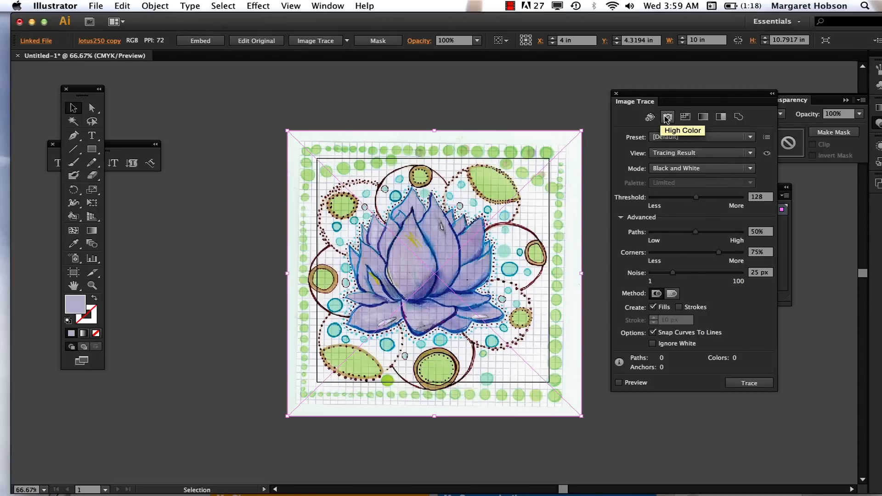
# - Apply the High Color trace preset to the lotus image
pyautogui.click(666, 116)
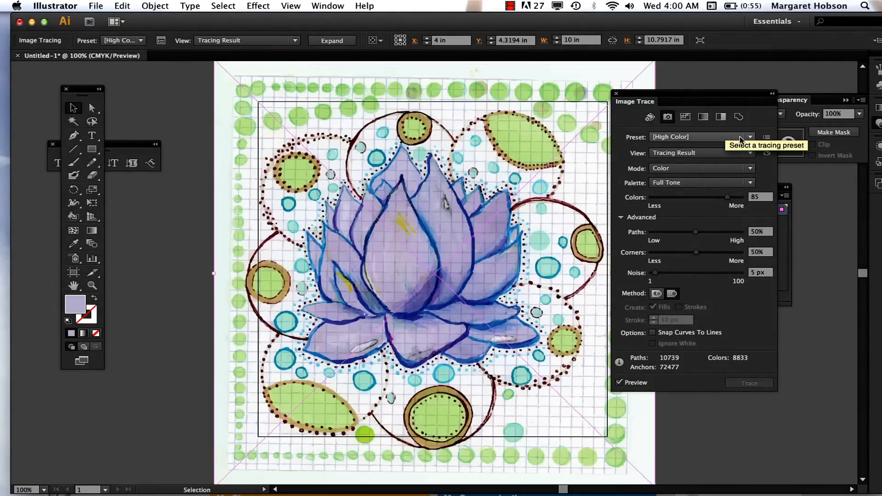
# - Apply the Low Color trace preset, giving 16 colors
pyautogui.click(751, 137)
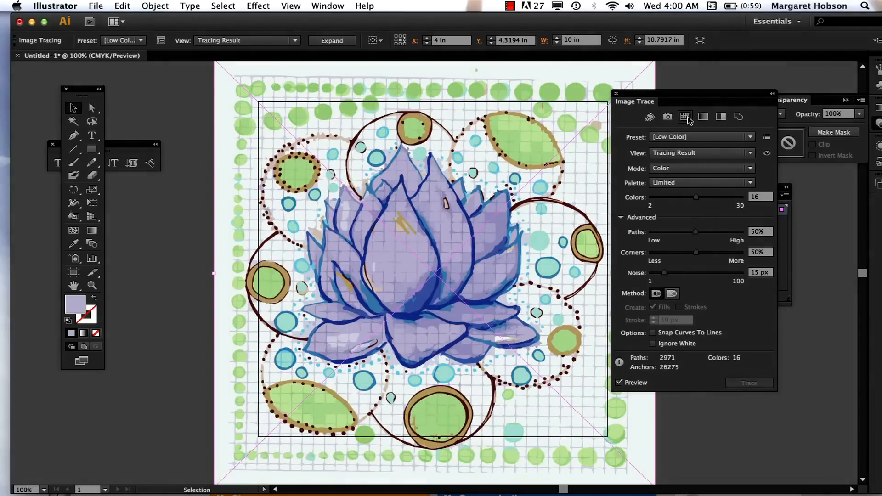
pyautogui.moveTo(704, 117)
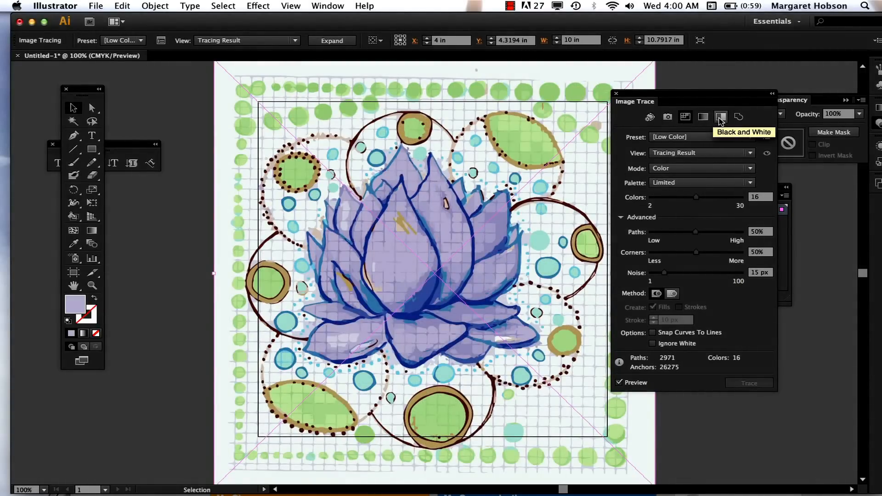
pyautogui.moveTo(703, 117)
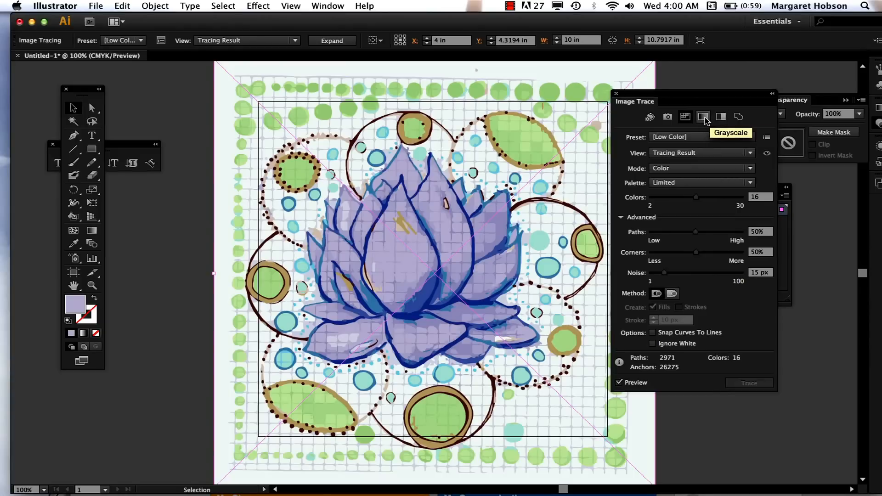
pyautogui.moveTo(721, 117)
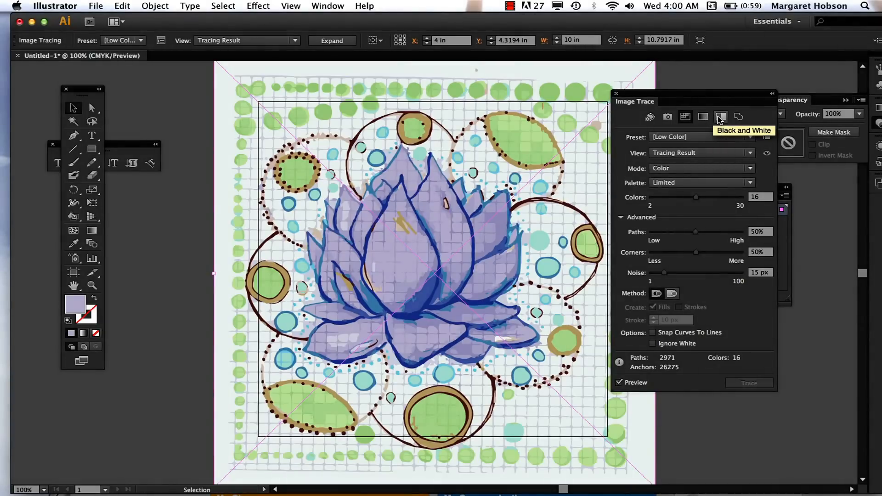
# - Switch the trace to Black and White, then the Outline preset
pyautogui.click(721, 117)
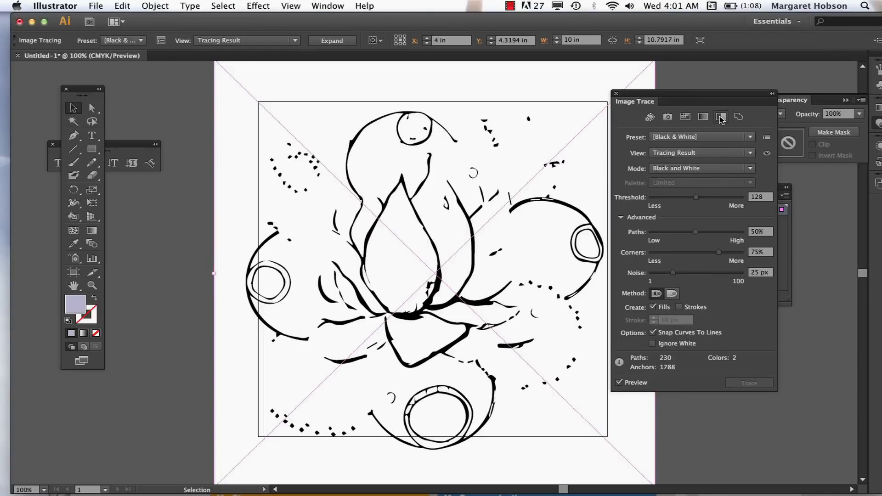
pyautogui.click(738, 116)
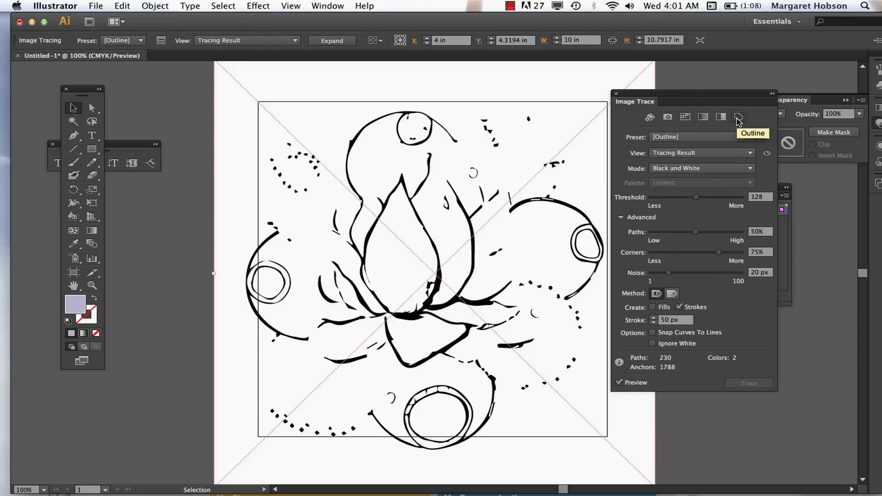
pyautogui.click(739, 117)
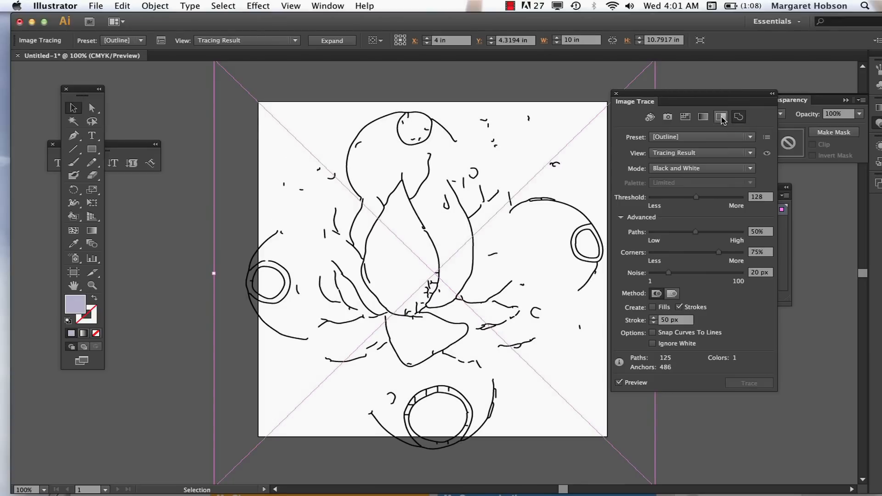
pyautogui.moveTo(721, 117)
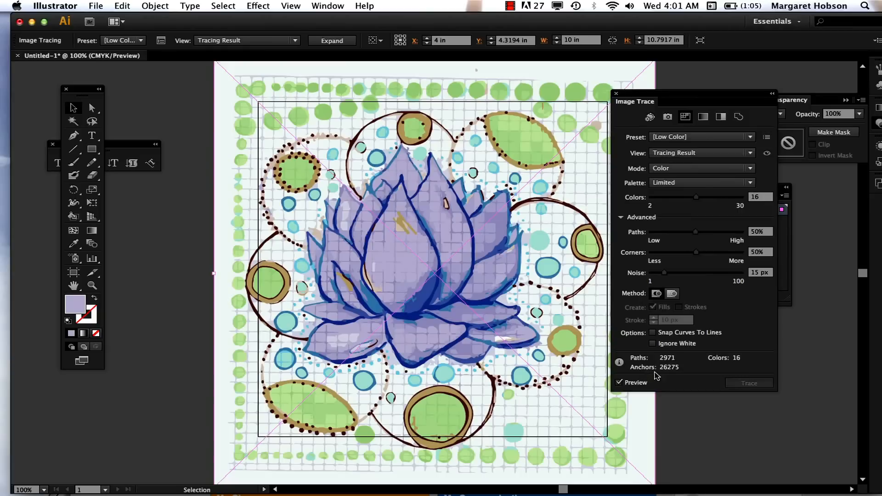
pyautogui.moveTo(674, 376)
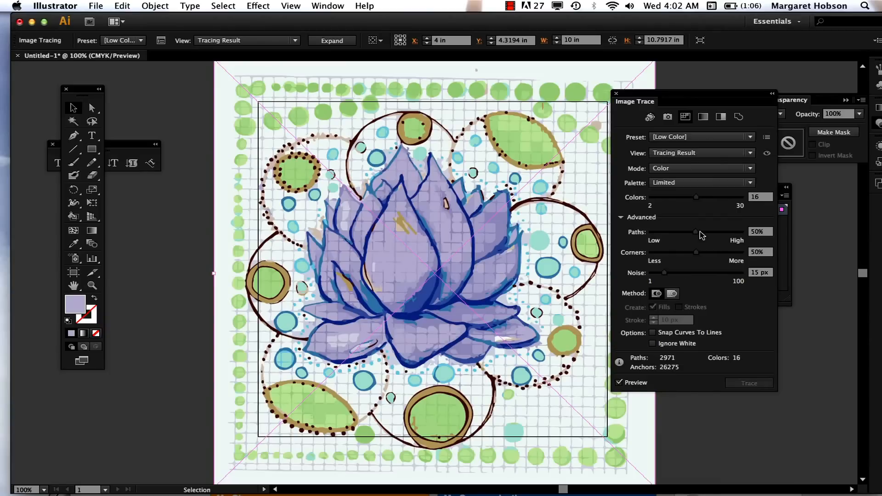
pyautogui.moveTo(753, 156)
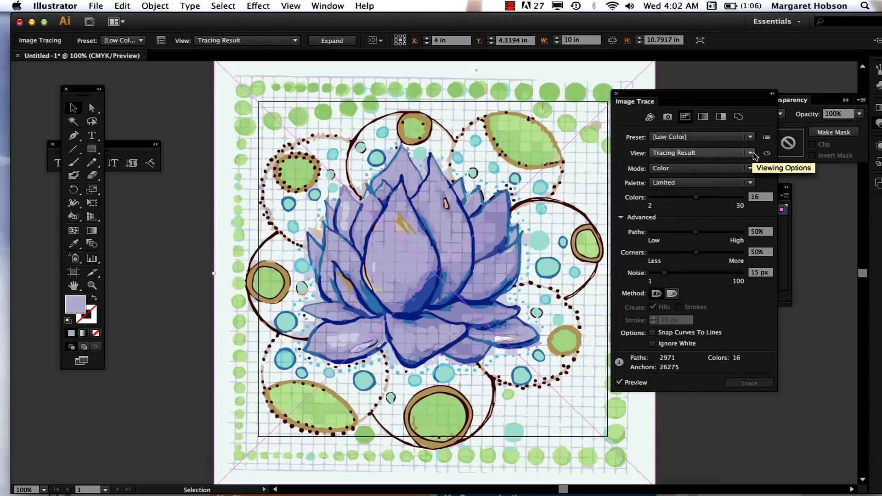
pyautogui.click(751, 137)
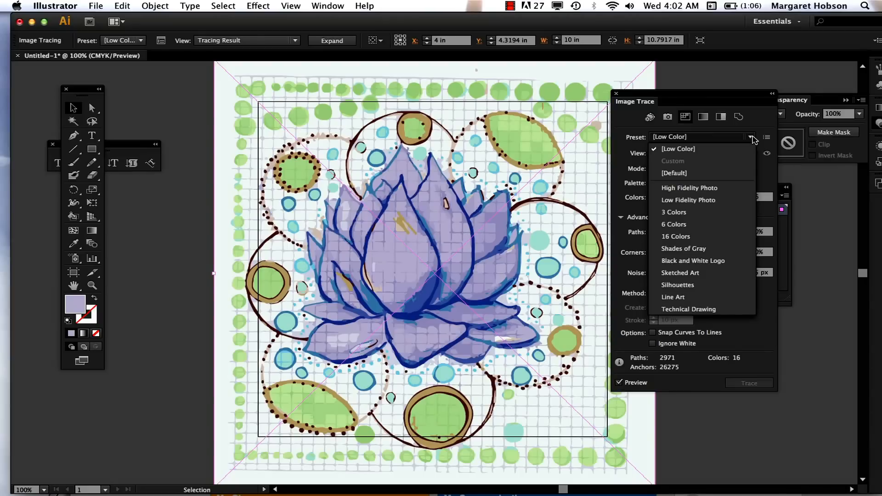
pyautogui.moveTo(754, 136)
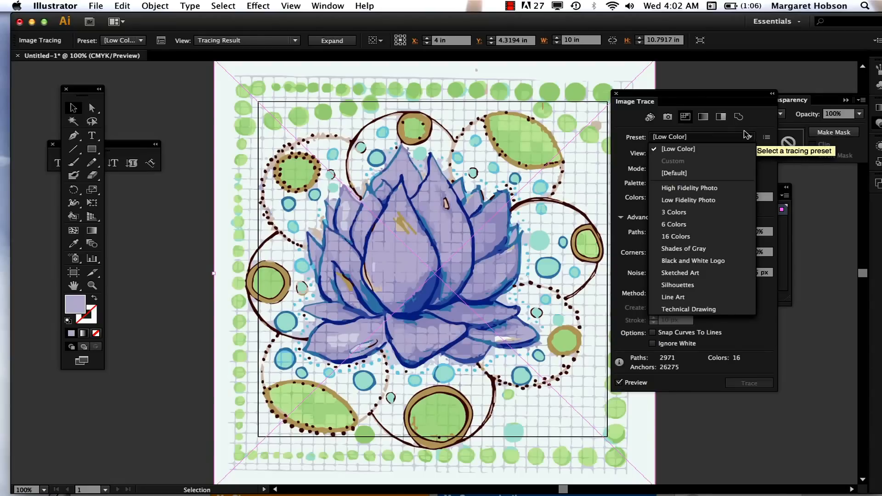
pyautogui.click(749, 137)
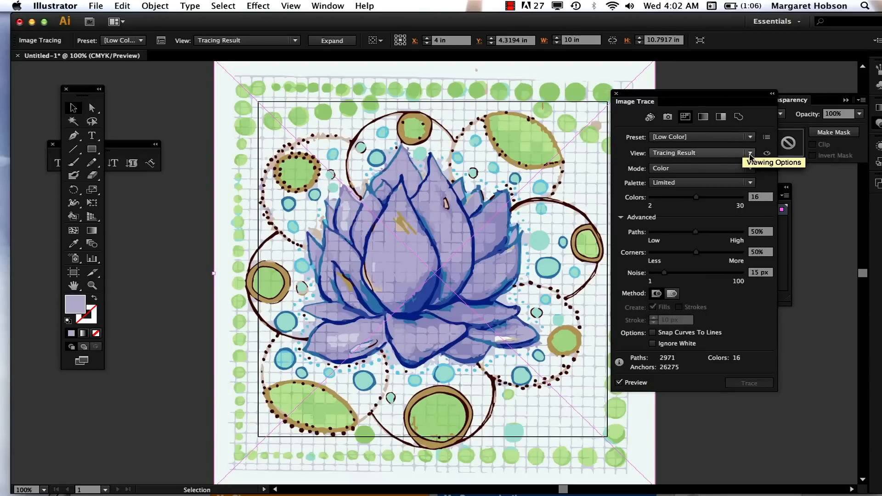
pyautogui.click(750, 152)
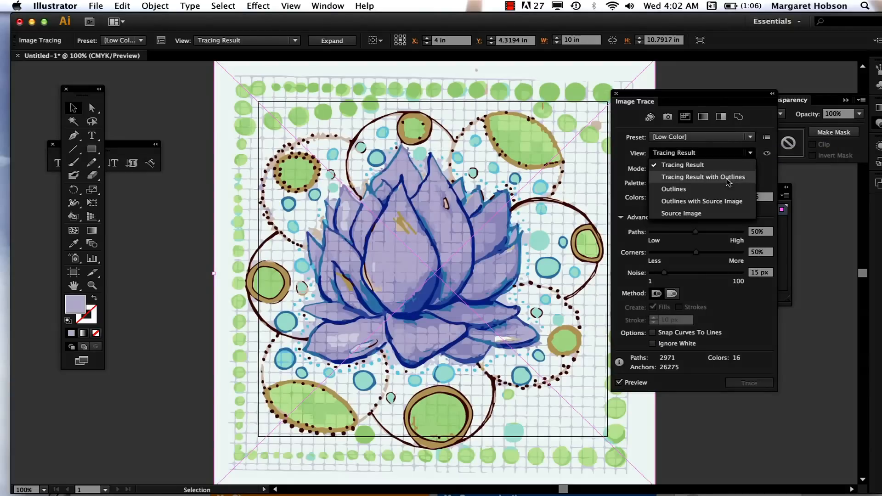
pyautogui.click(702, 176)
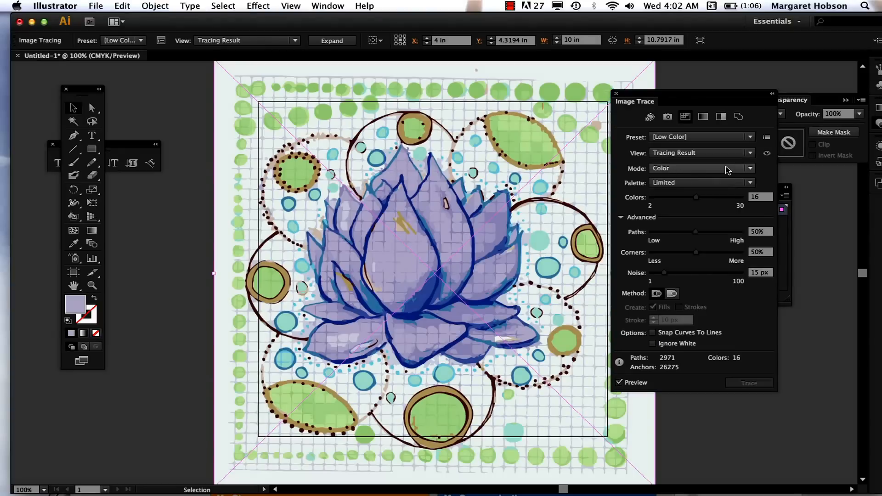
pyautogui.click(749, 168)
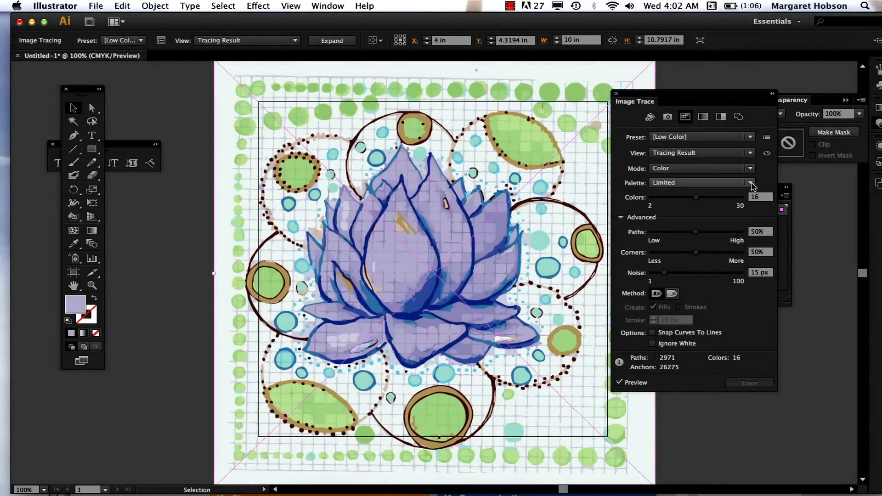
# - Keep the Limited palette, set 8 colors and raise Corners to 79%, zooming in
pyautogui.click(749, 182)
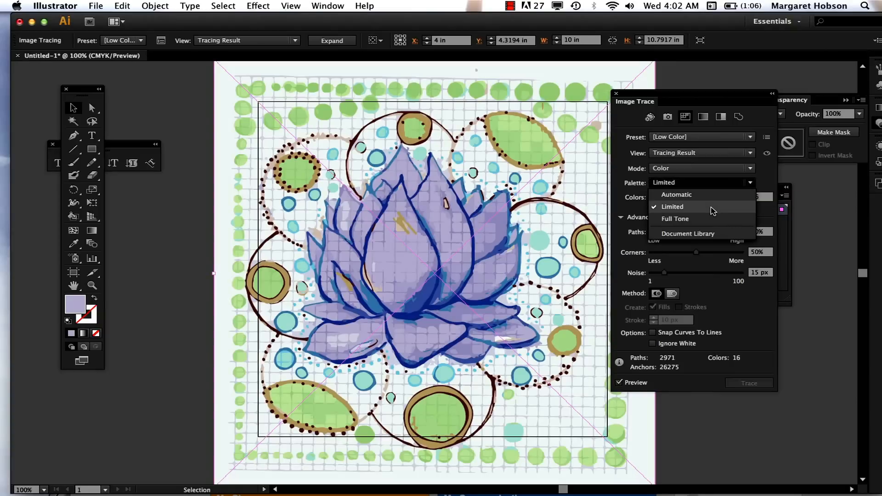
pyautogui.click(672, 206)
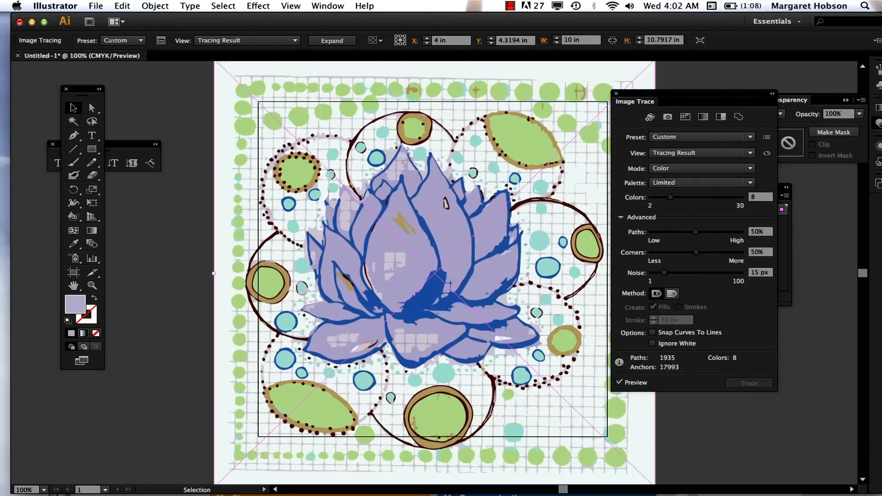
pyautogui.moveTo(694, 231)
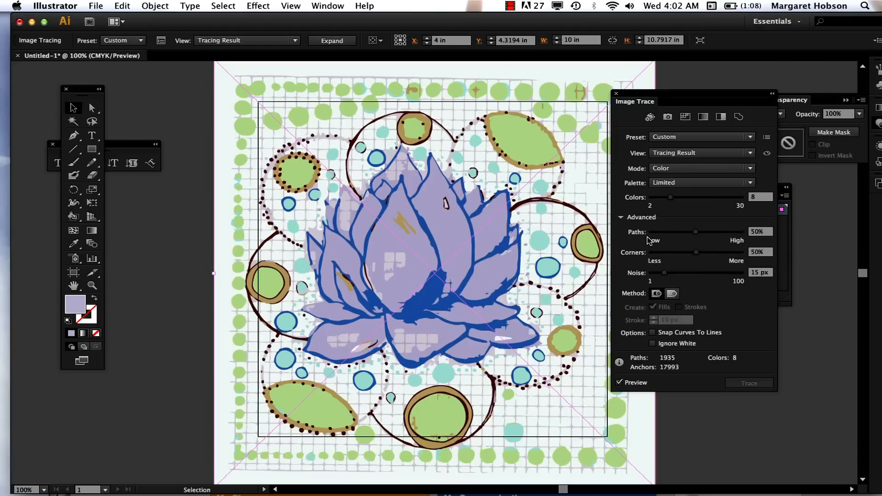
pyautogui.moveTo(706, 229)
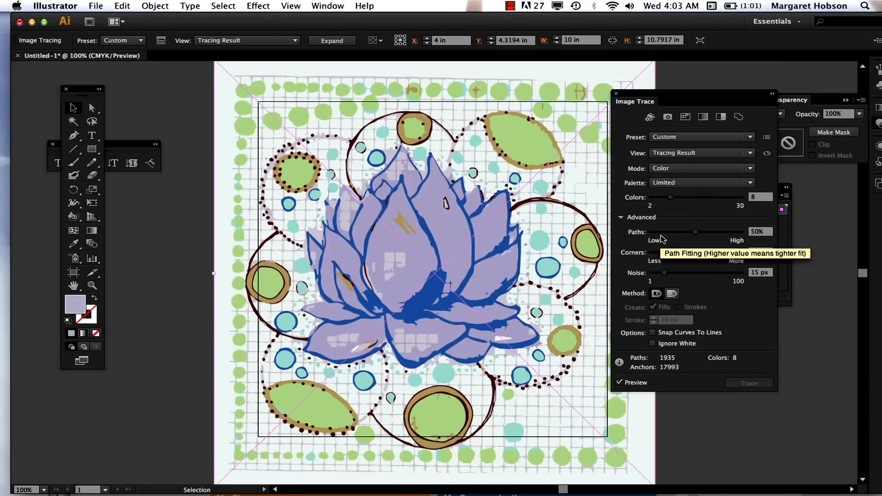
pyautogui.moveTo(665, 238)
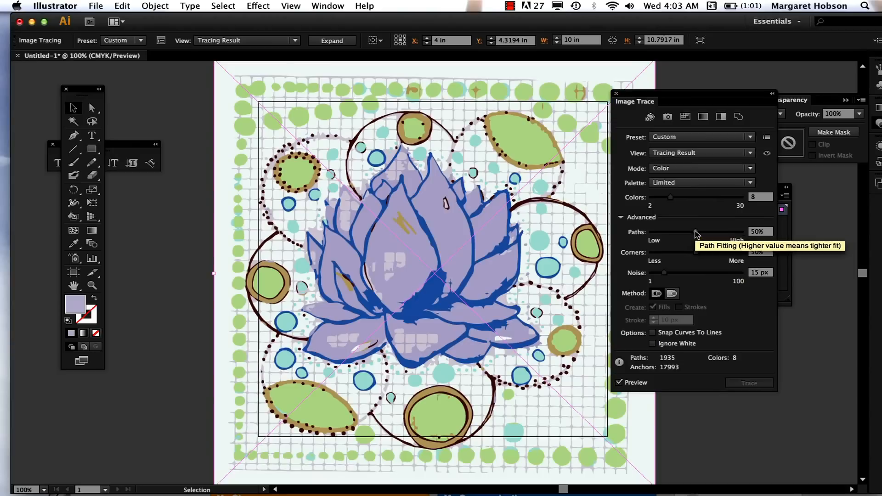
pyautogui.moveTo(699, 259)
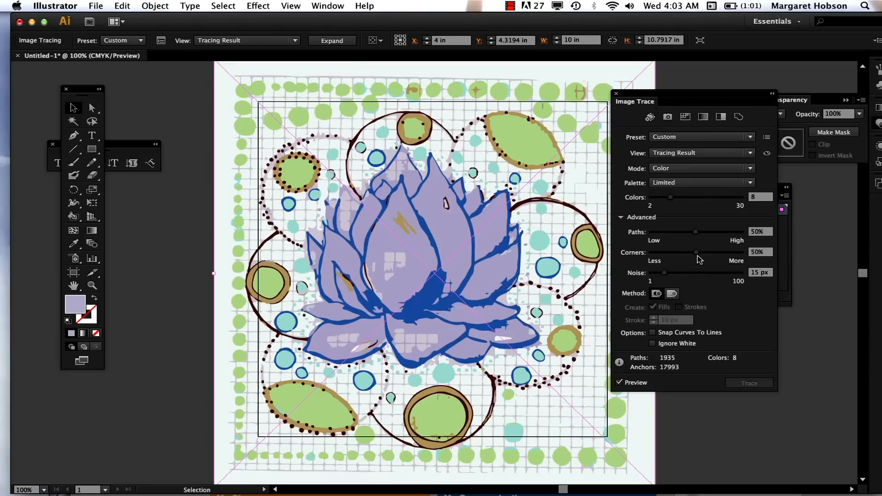
pyautogui.moveTo(697, 256)
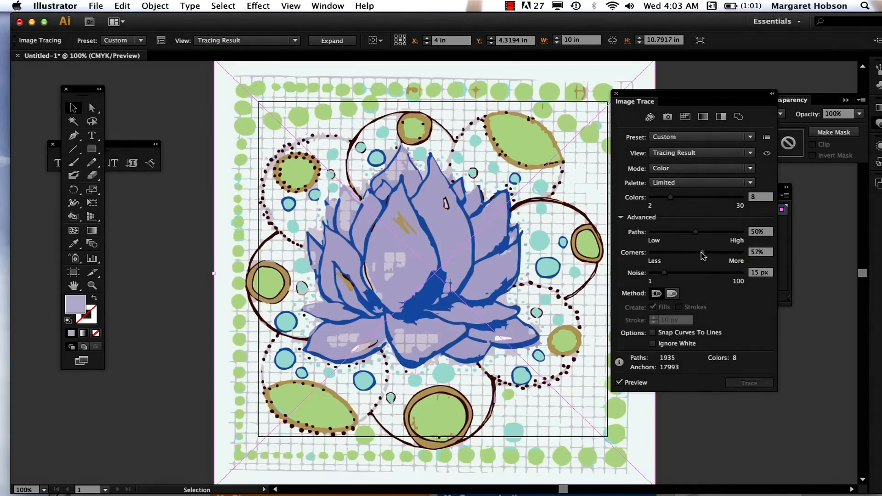
pyautogui.moveTo(695, 255); pyautogui.dragTo(707, 256)
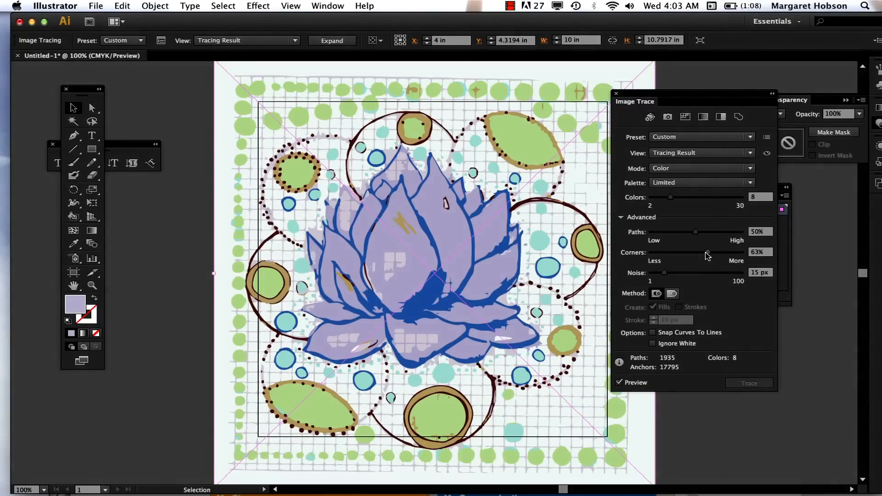
pyautogui.click(92, 285)
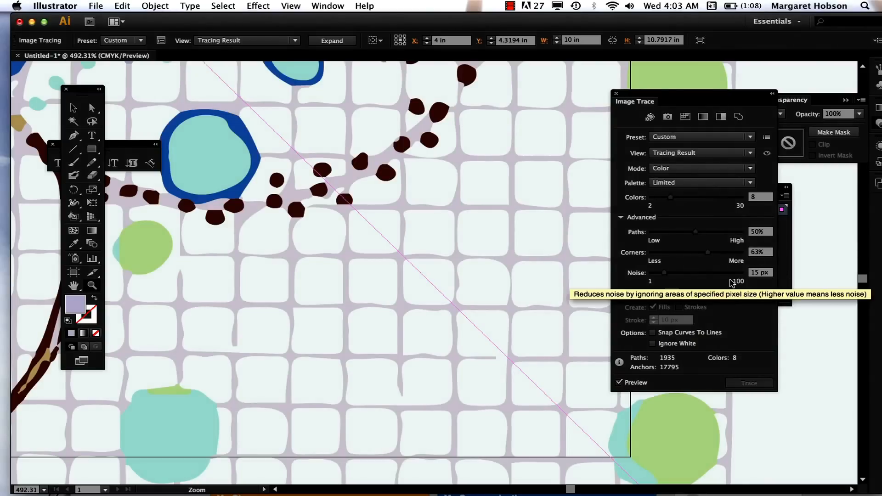
pyautogui.moveTo(691, 252); pyautogui.dragTo(715, 252)
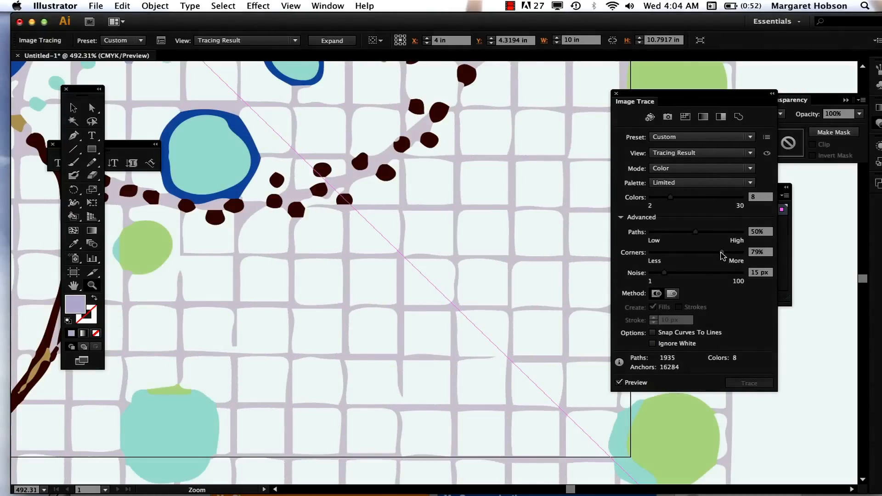
pyautogui.moveTo(666, 275)
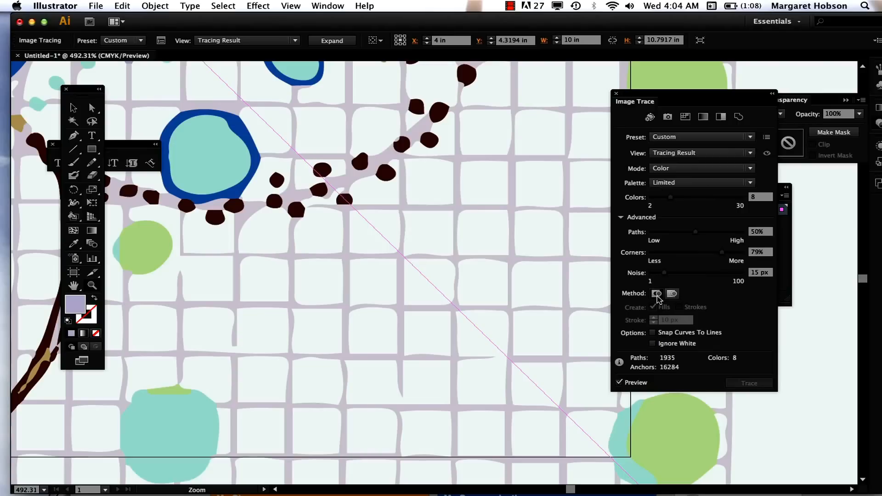
pyautogui.moveTo(331, 40)
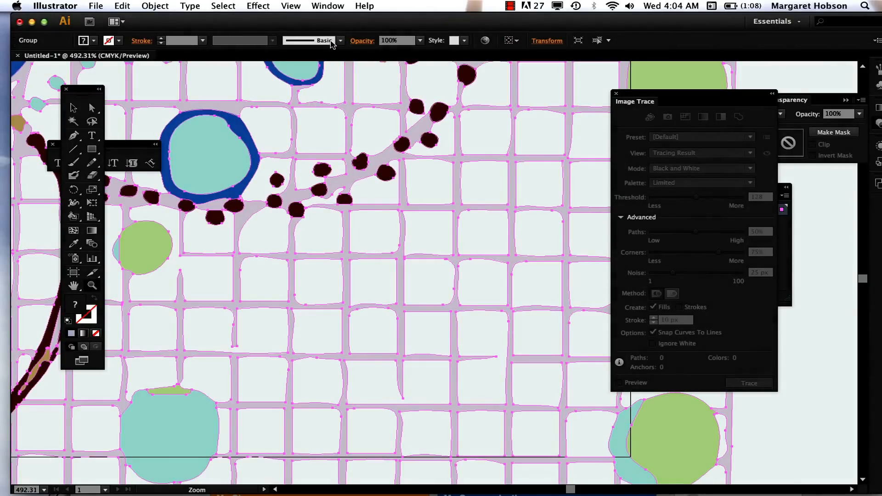
# - Set Colors to 30 and uncheck Preview in Image Trace
pyautogui.click(748, 382)
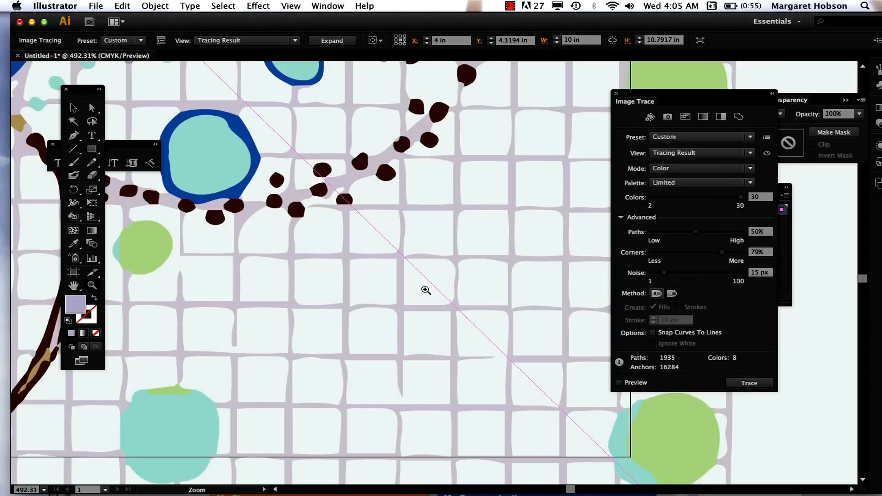
pyautogui.moveTo(650, 318)
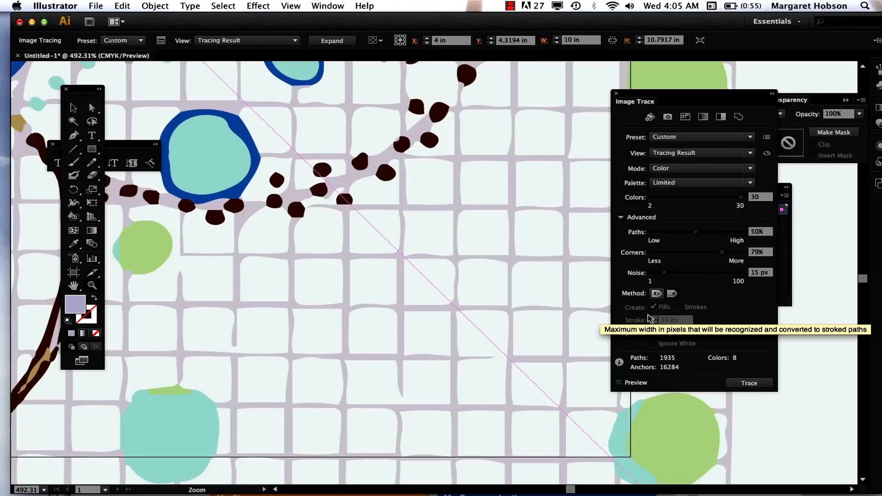
pyautogui.moveTo(669, 332)
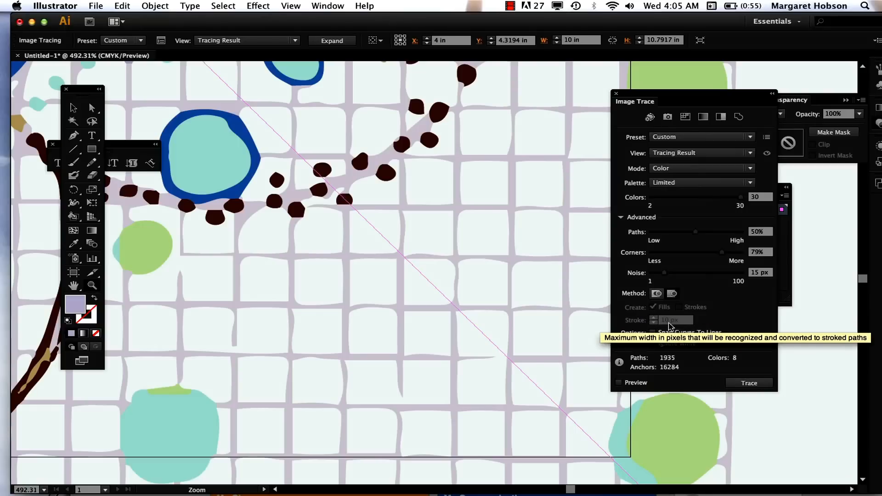
pyautogui.moveTo(680, 312)
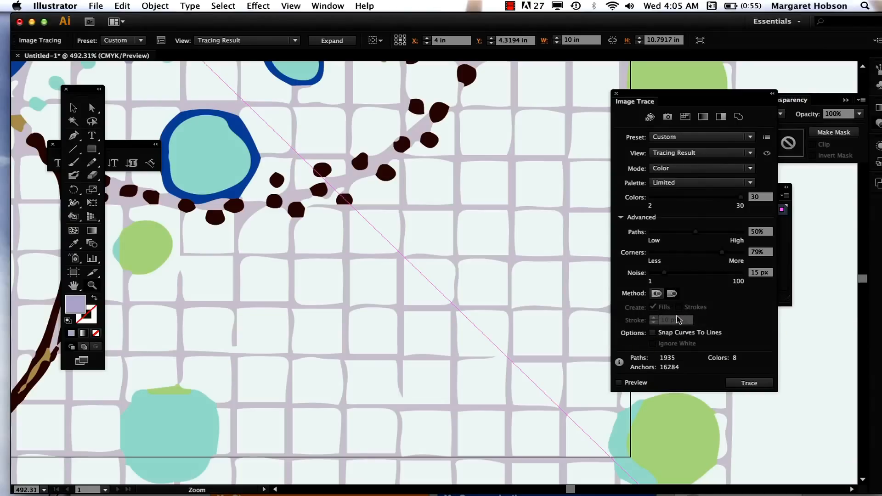
pyautogui.click(73, 108)
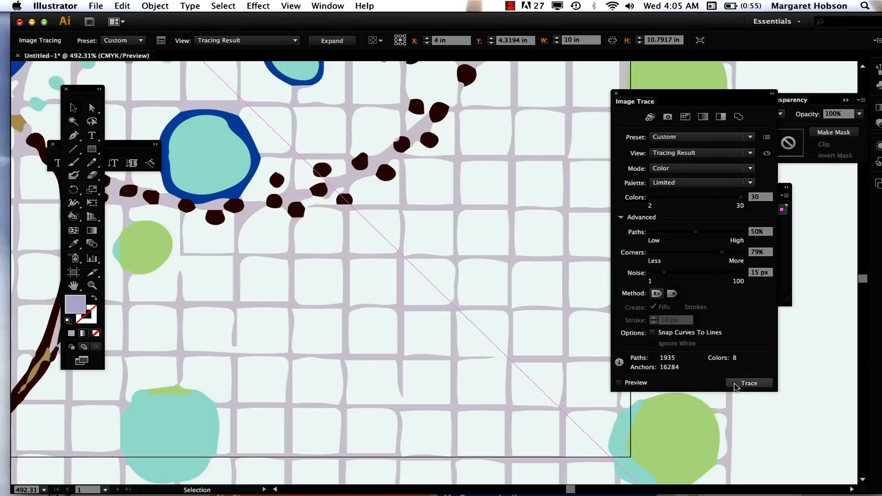
pyautogui.moveTo(692, 369)
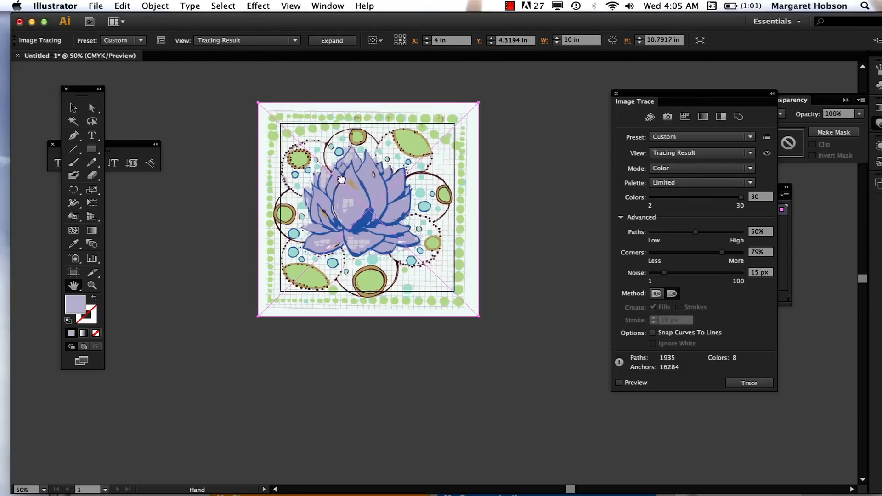
# - Select the traced lotus and click Expand in the Control panel
pyautogui.moveTo(340, 180); pyautogui.dragTo(335, 228)
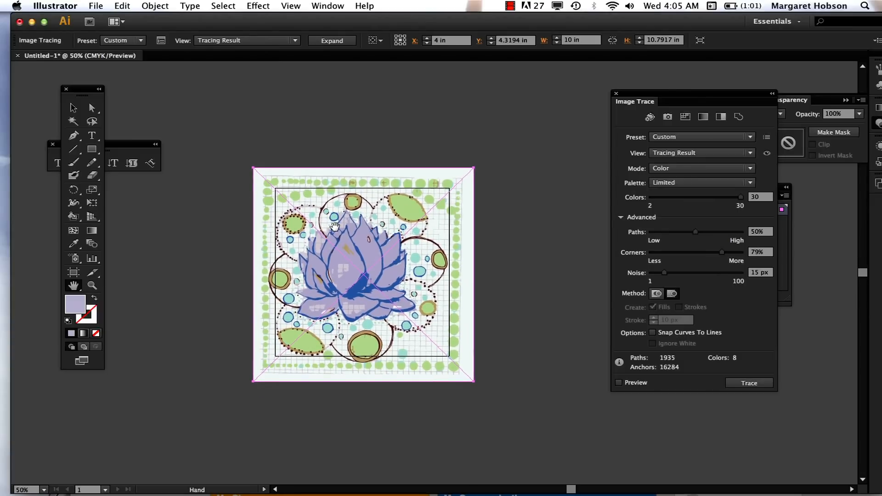
pyautogui.moveTo(411, 235)
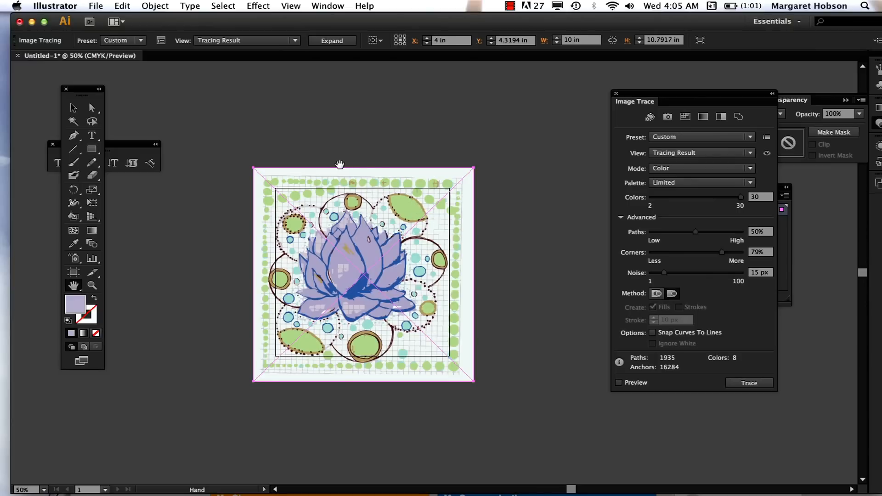
pyautogui.moveTo(438, 270)
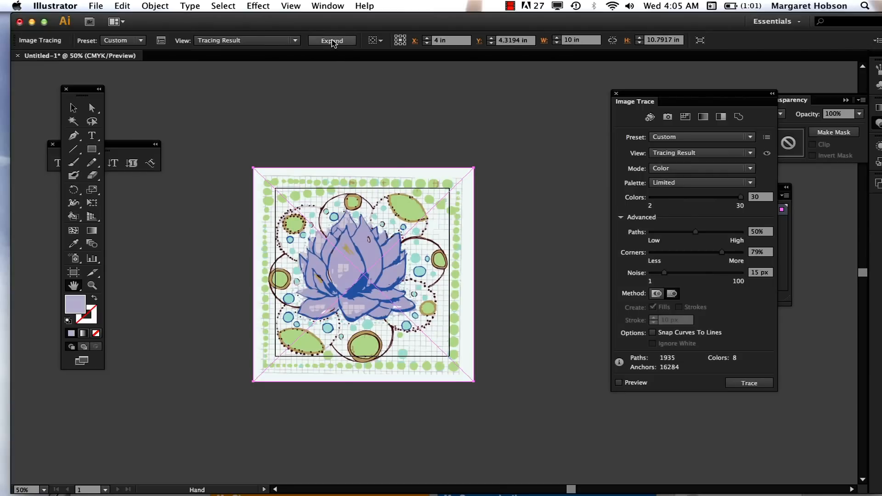
pyautogui.click(331, 40)
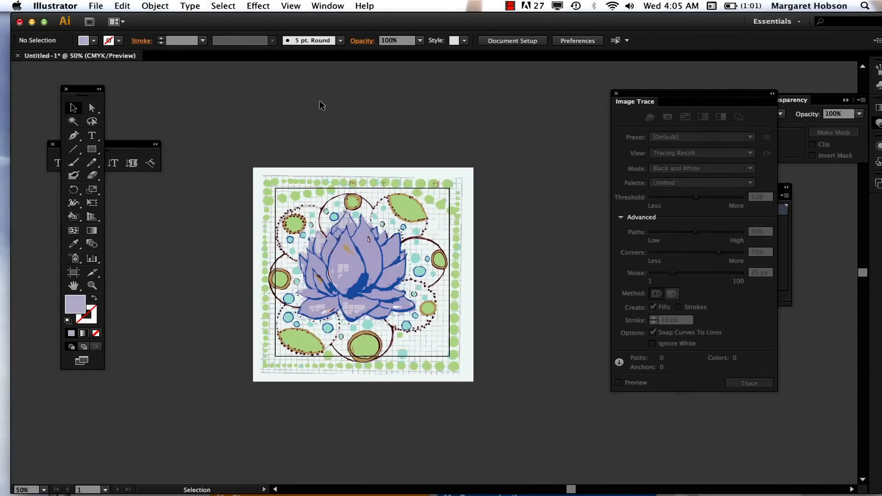
# - Select all same-fill green shapes and eyedropper a teal dot onto them
pyautogui.click(749, 383)
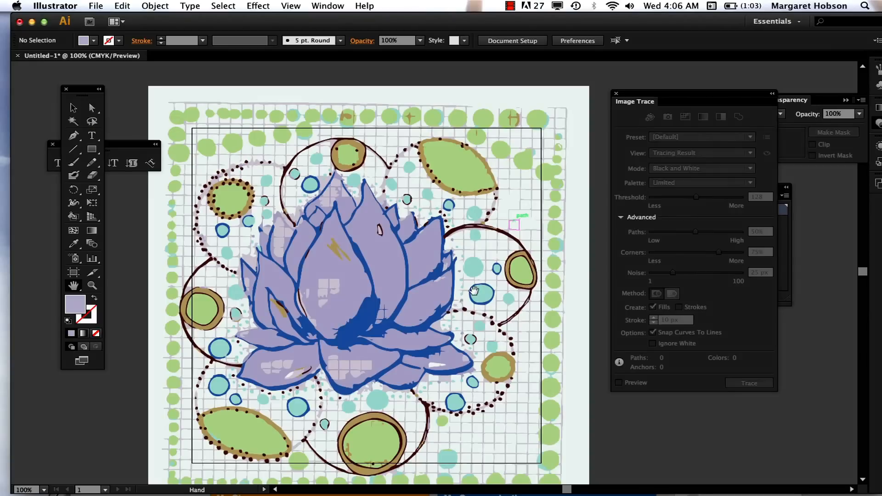
pyautogui.moveTo(92, 108)
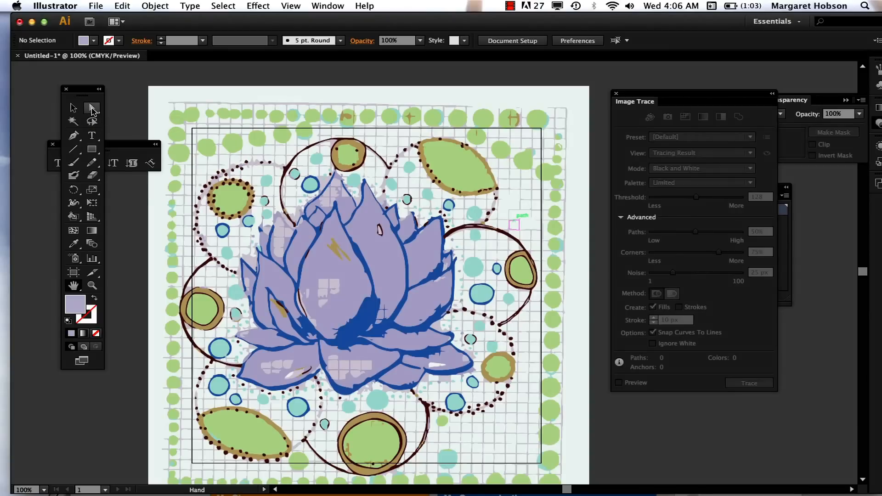
pyautogui.click(92, 108)
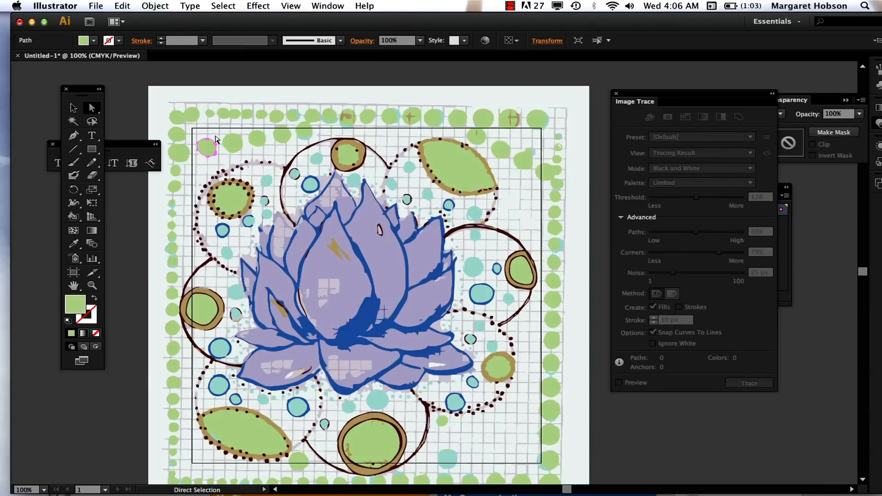
pyautogui.click(223, 6)
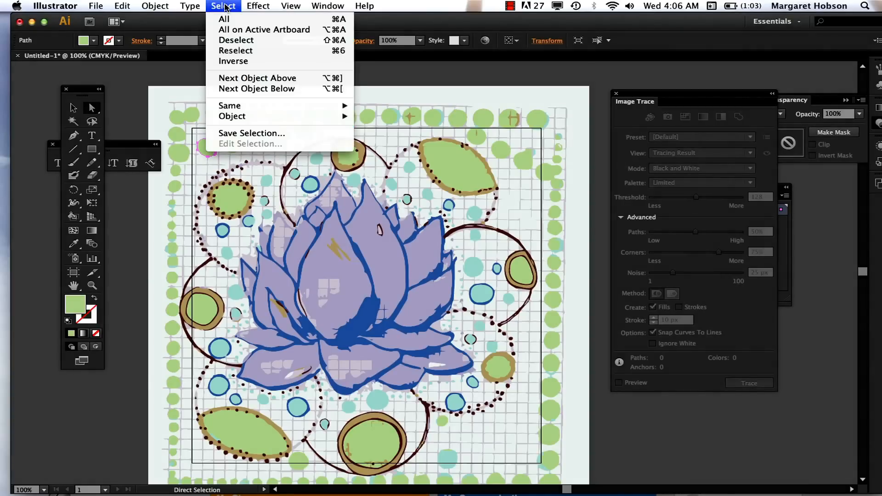
pyautogui.moveTo(230, 106)
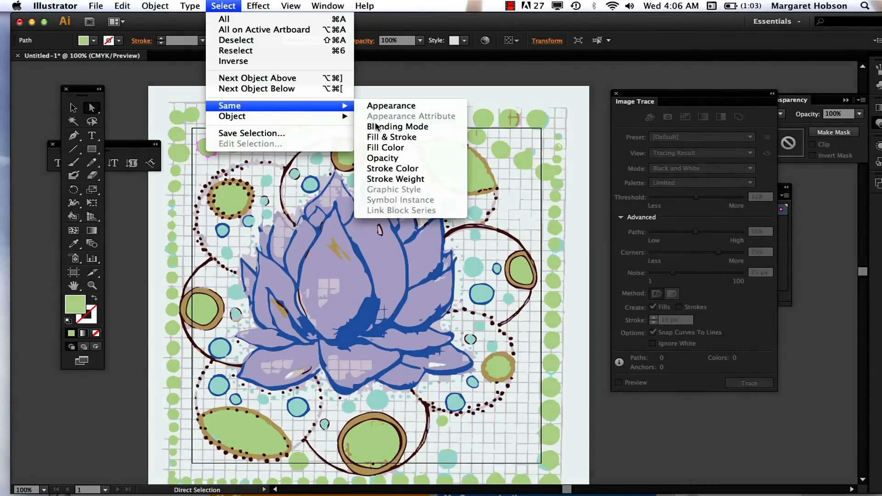
pyautogui.click(386, 148)
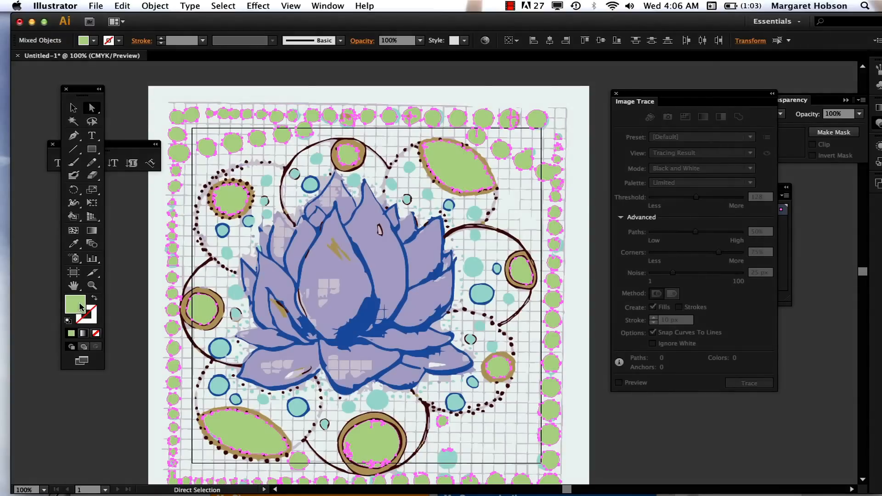
pyautogui.moveTo(75, 304)
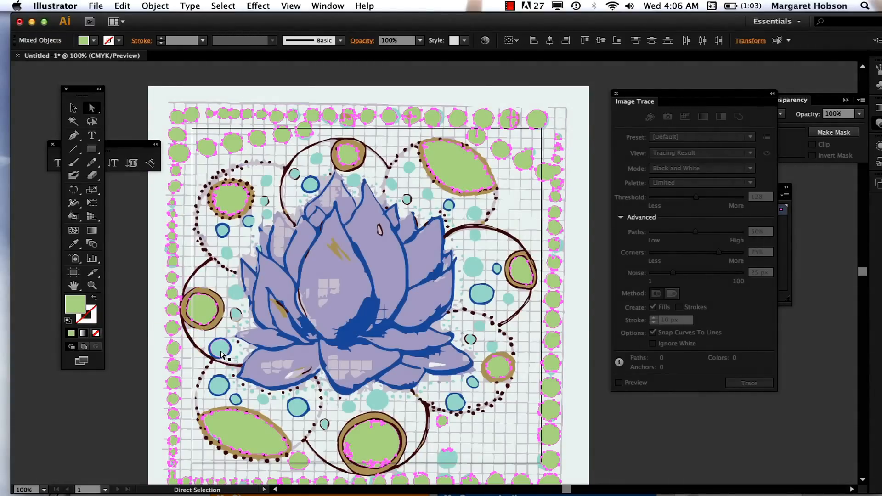
pyautogui.click(72, 244)
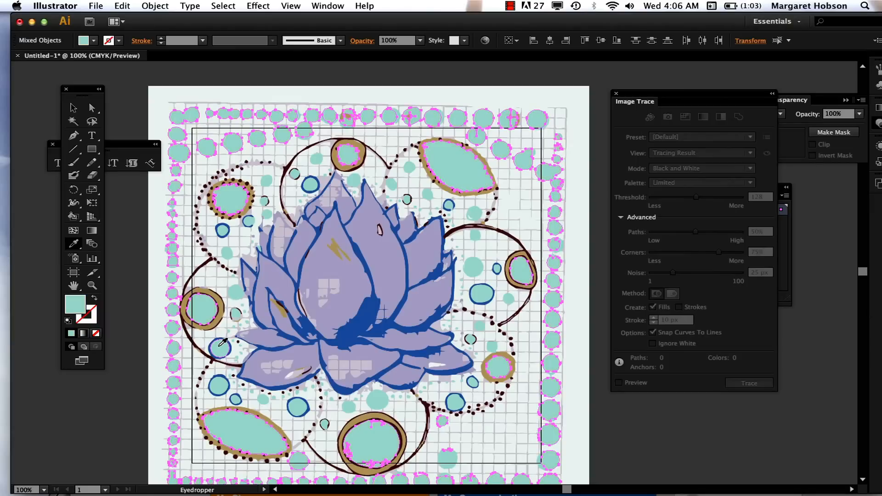
pyautogui.moveTo(489, 357)
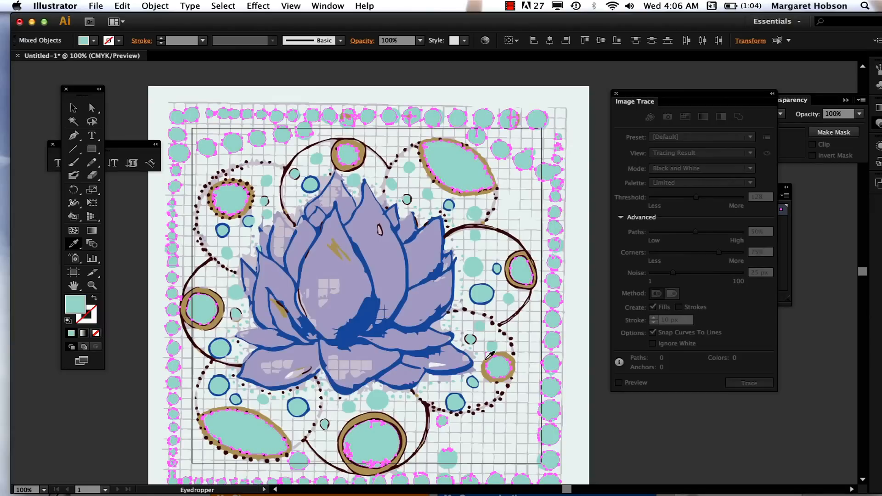
pyautogui.moveTo(56, 189)
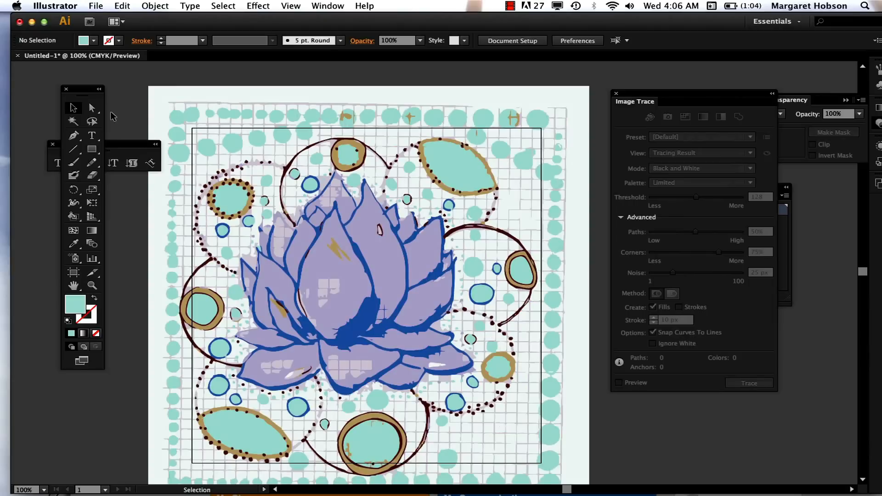
# - Select all light purple petals by fill and pick bright magenta
pyautogui.click(92, 108)
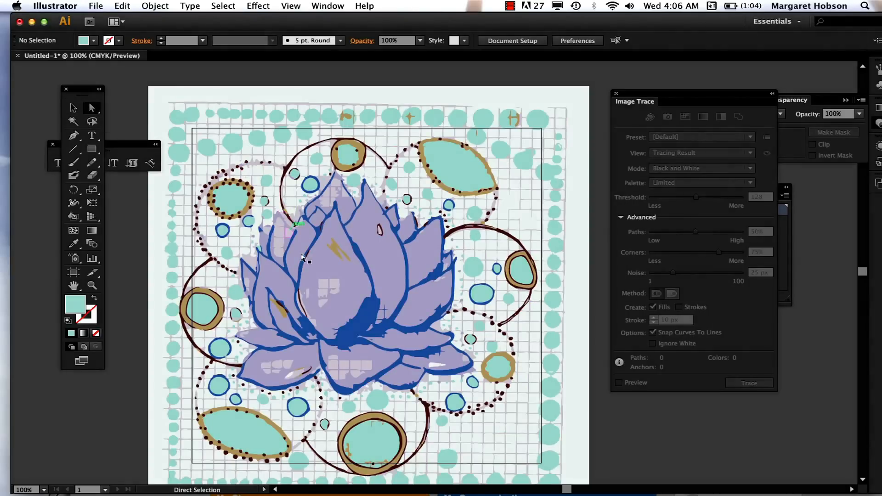
pyautogui.click(323, 259)
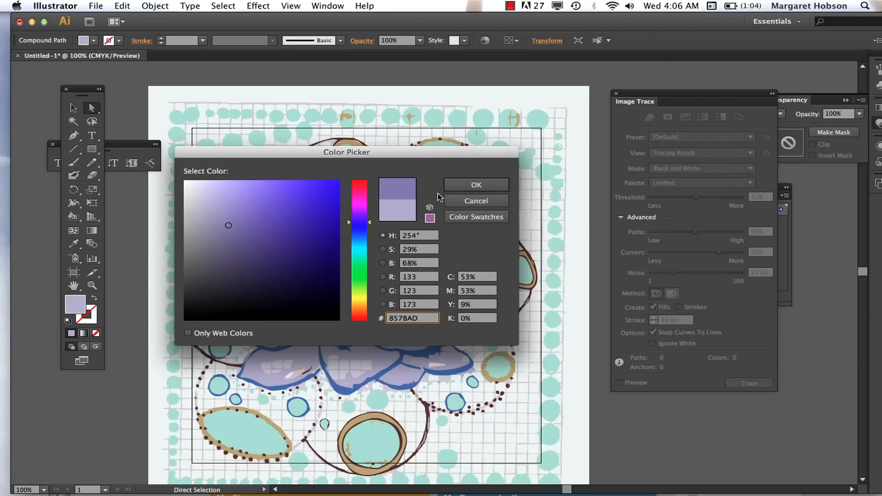
pyautogui.click(475, 185)
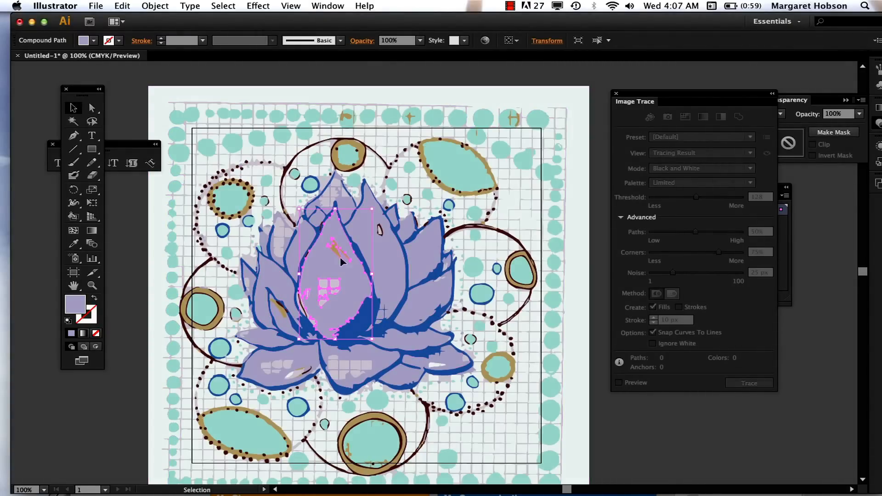
pyautogui.click(222, 6)
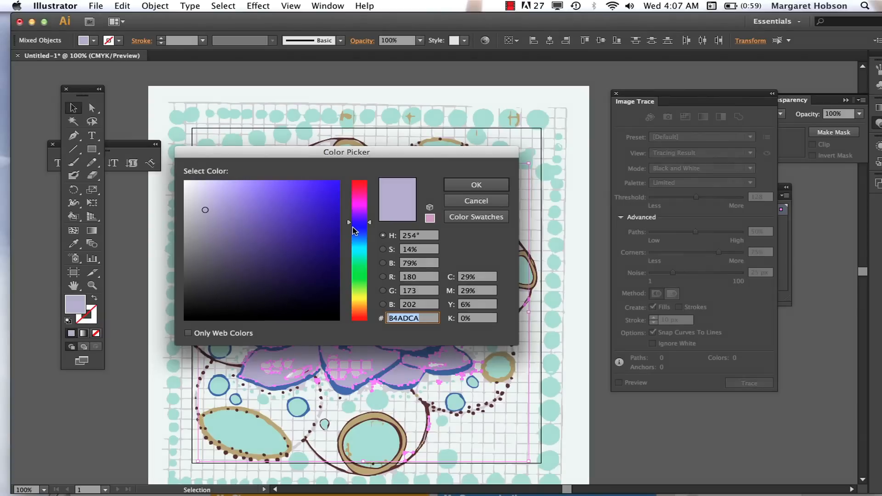
pyautogui.click(293, 194)
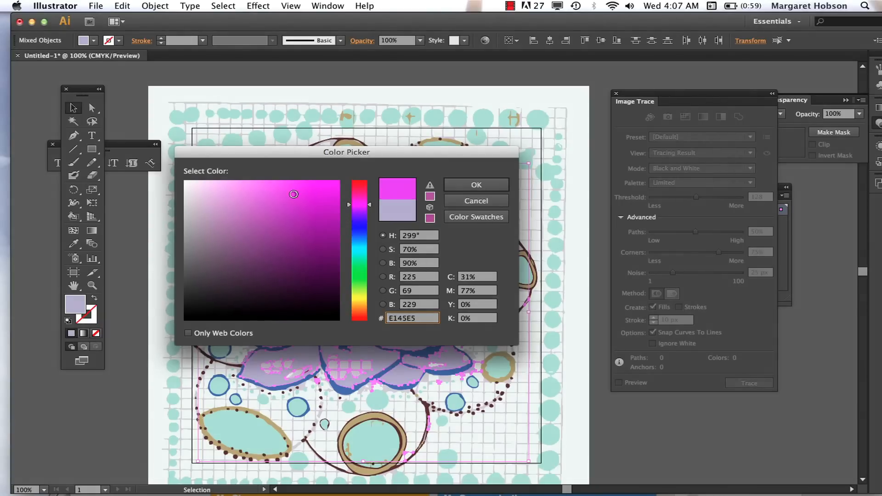
pyautogui.click(475, 185)
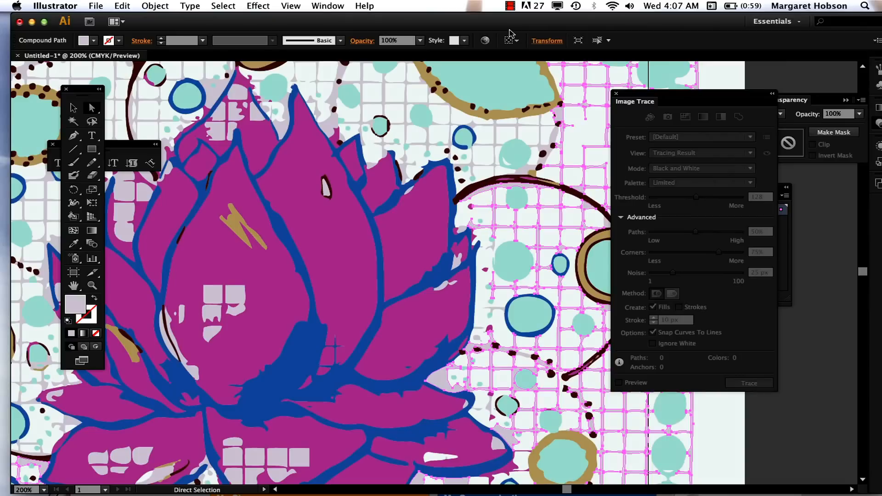
# - Select all shapes sharing the pale lilac grid fill and refill them a darker grey-green
pyautogui.click(223, 6)
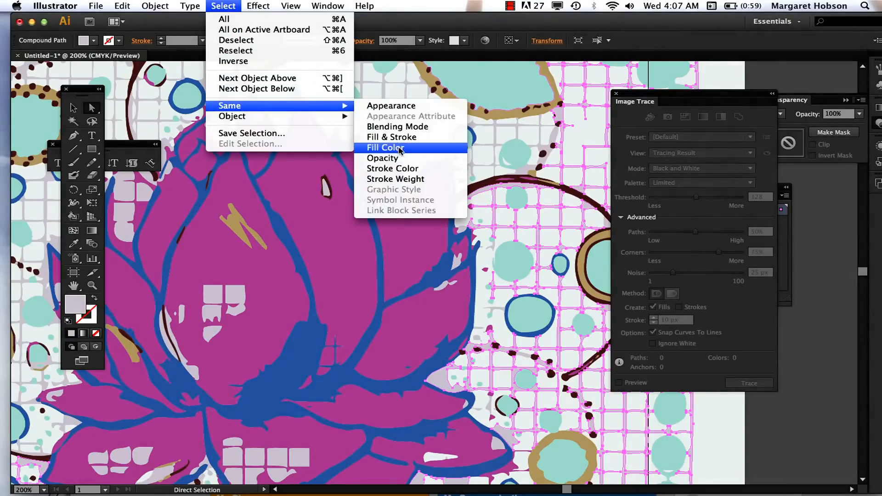
pyautogui.click(385, 148)
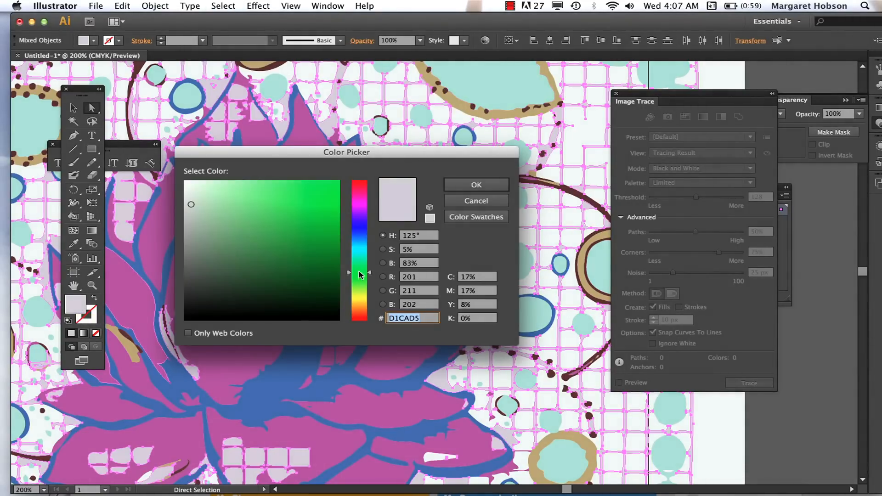
pyautogui.click(210, 195)
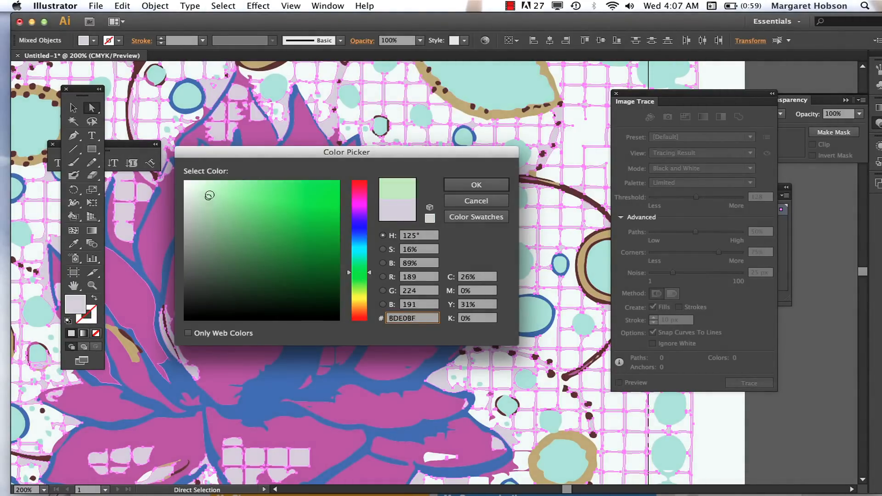
pyautogui.click(201, 221)
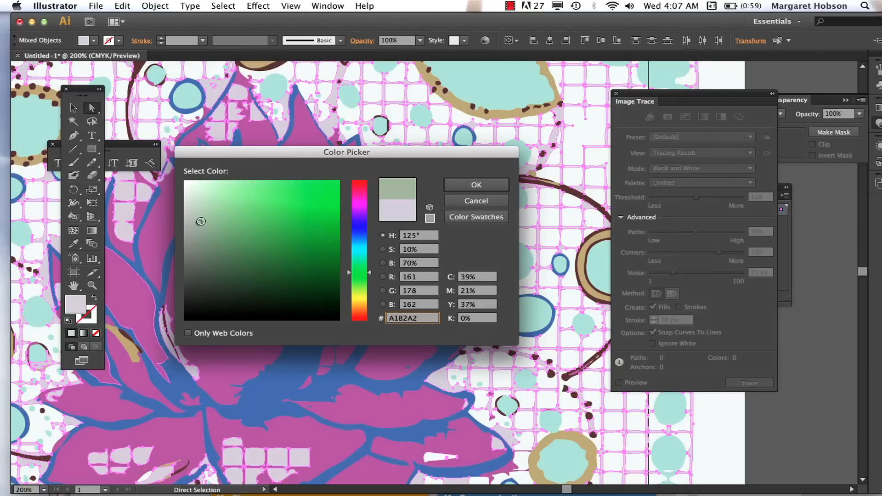
pyautogui.click(476, 185)
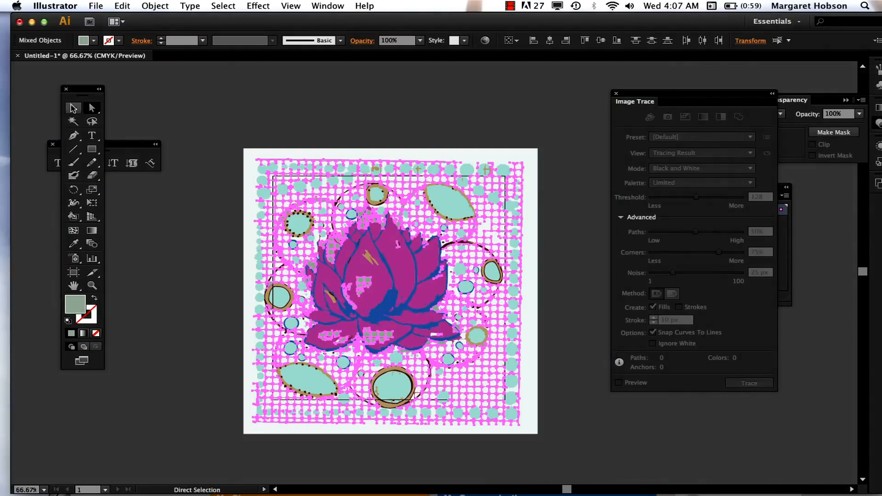
pyautogui.click(313, 124)
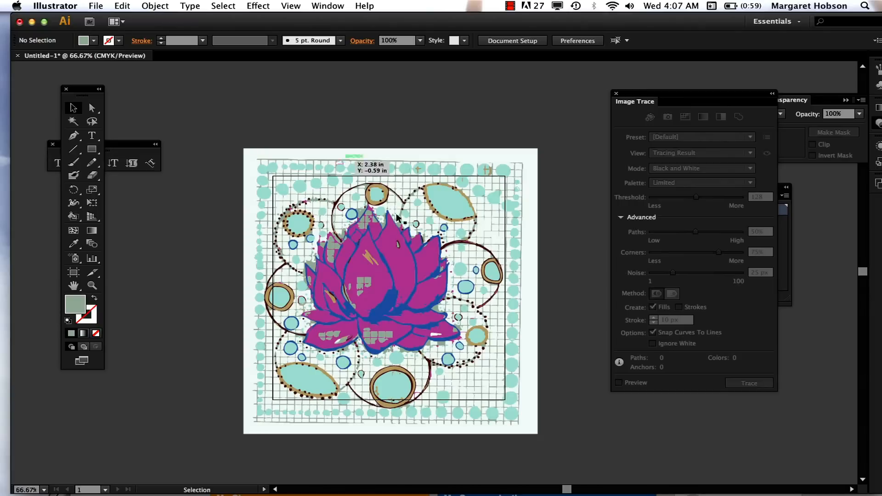
pyautogui.moveTo(229, 108)
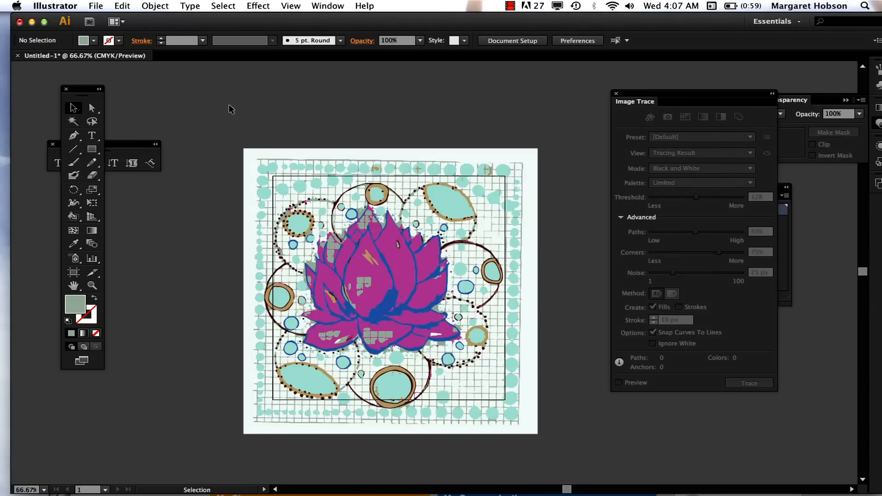